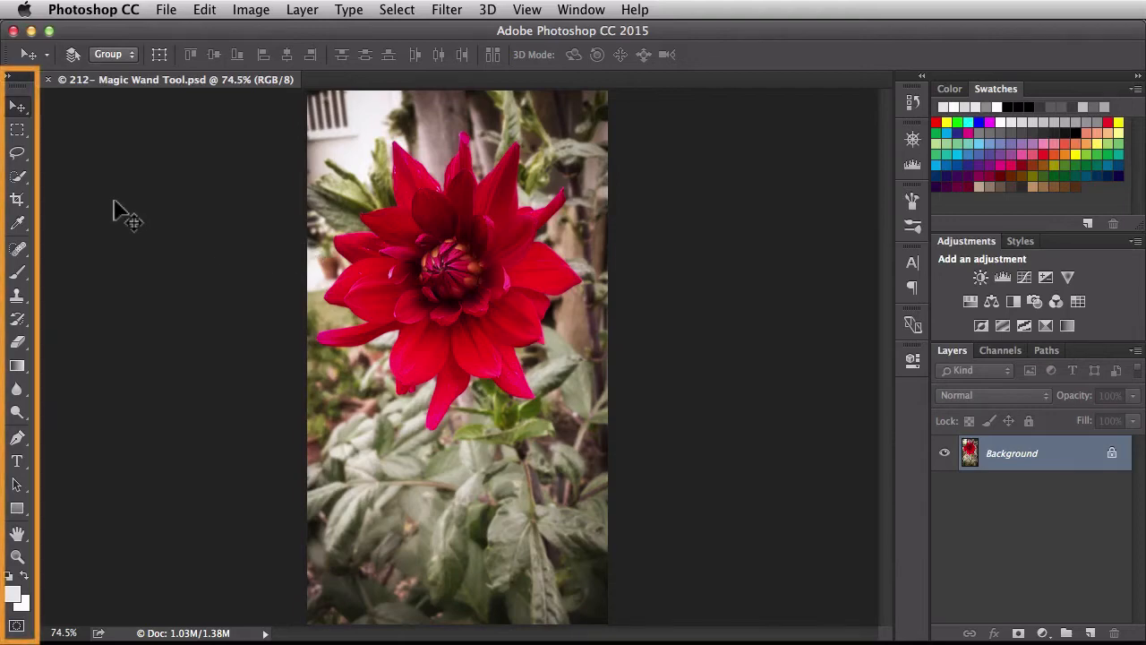
pyautogui.moveTo(27, 177)
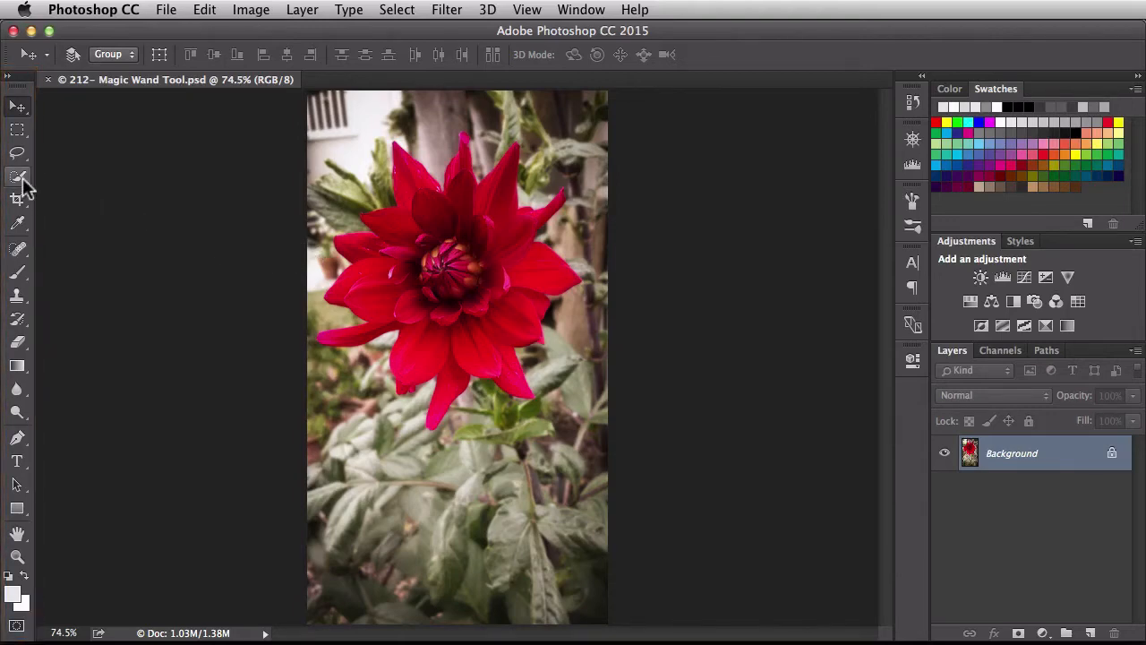
pyautogui.moveTo(27, 176)
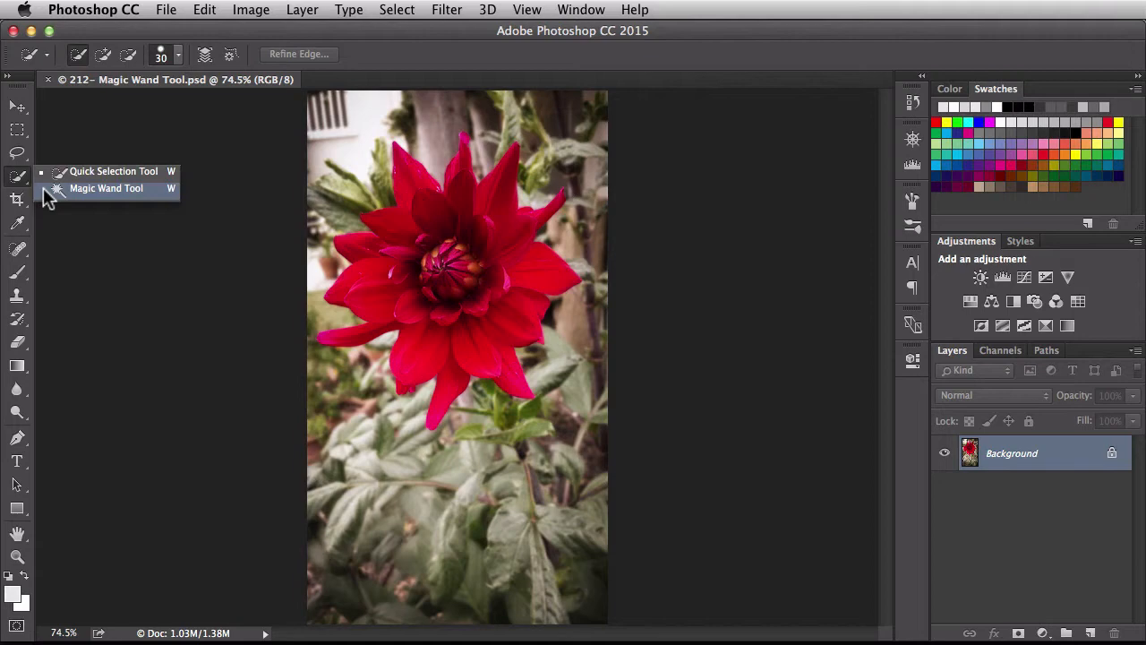
# - Make the Magic Wand Tool active, briefly switching to the brush before returning
pyautogui.click(106, 188)
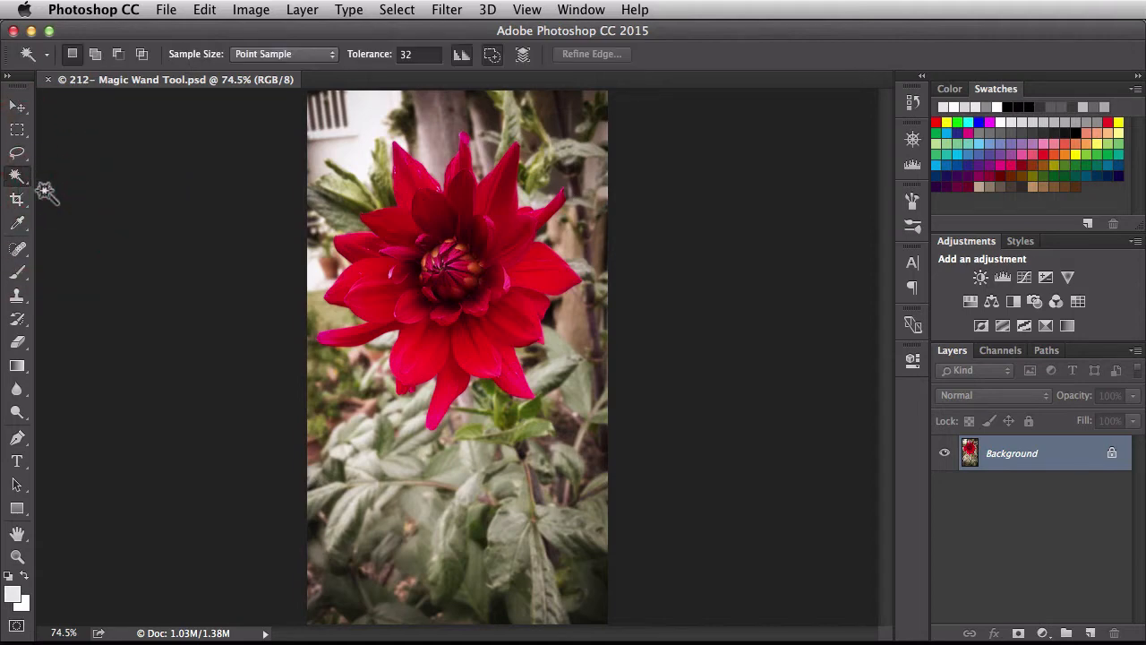
pyautogui.moveTo(168, 212)
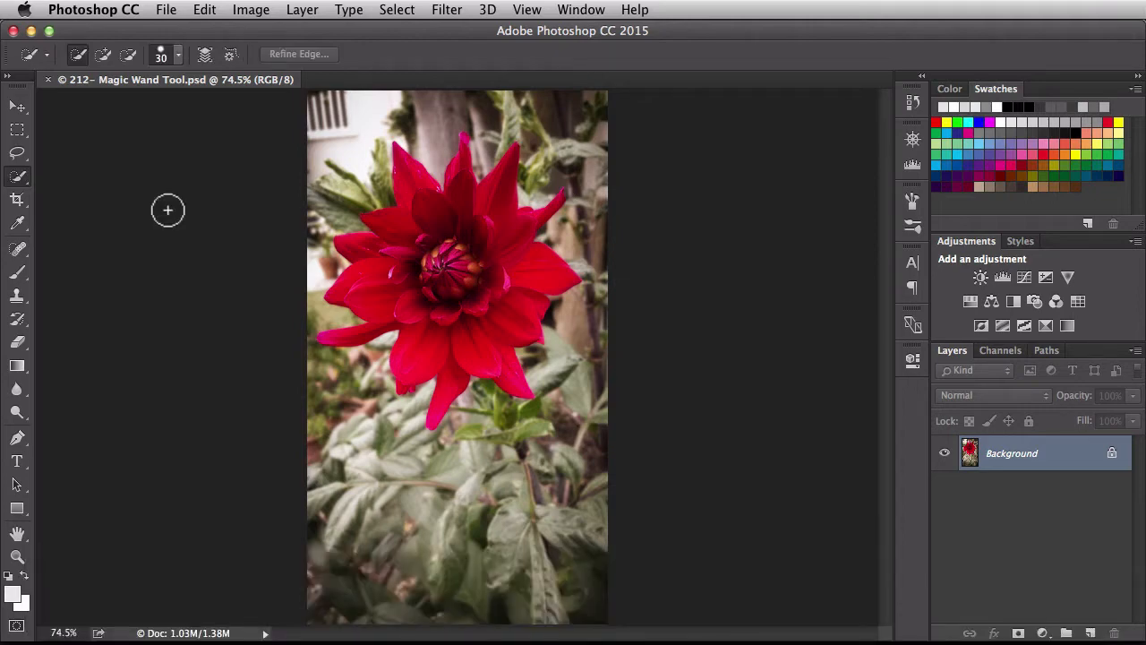
pyautogui.press('shift+w')
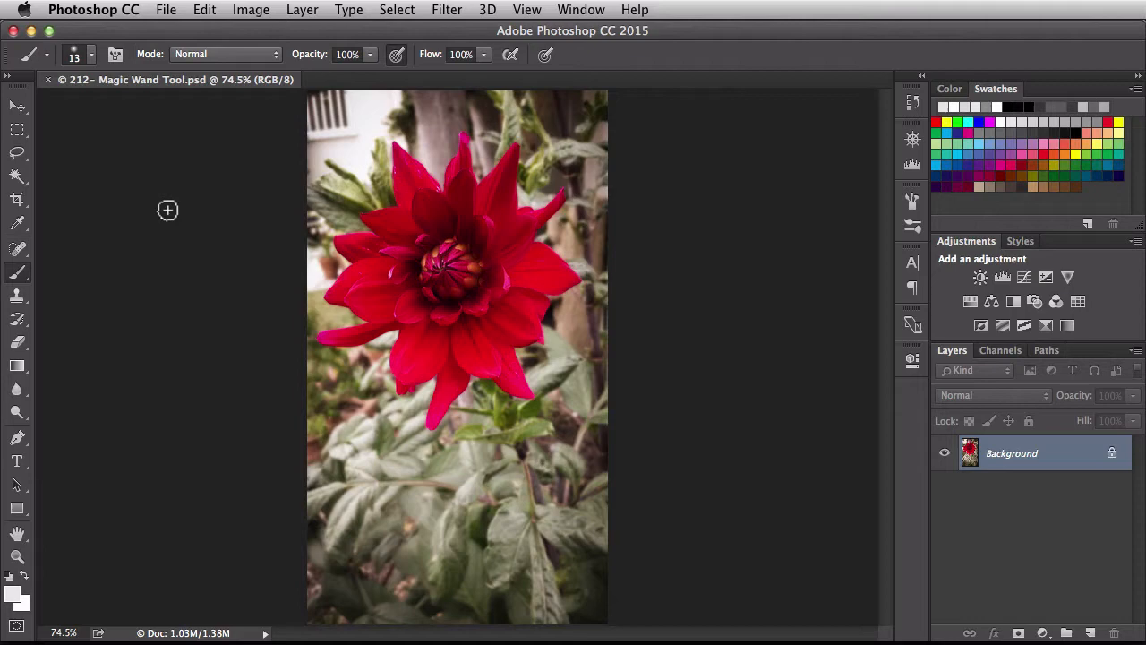
pyautogui.click(15, 178)
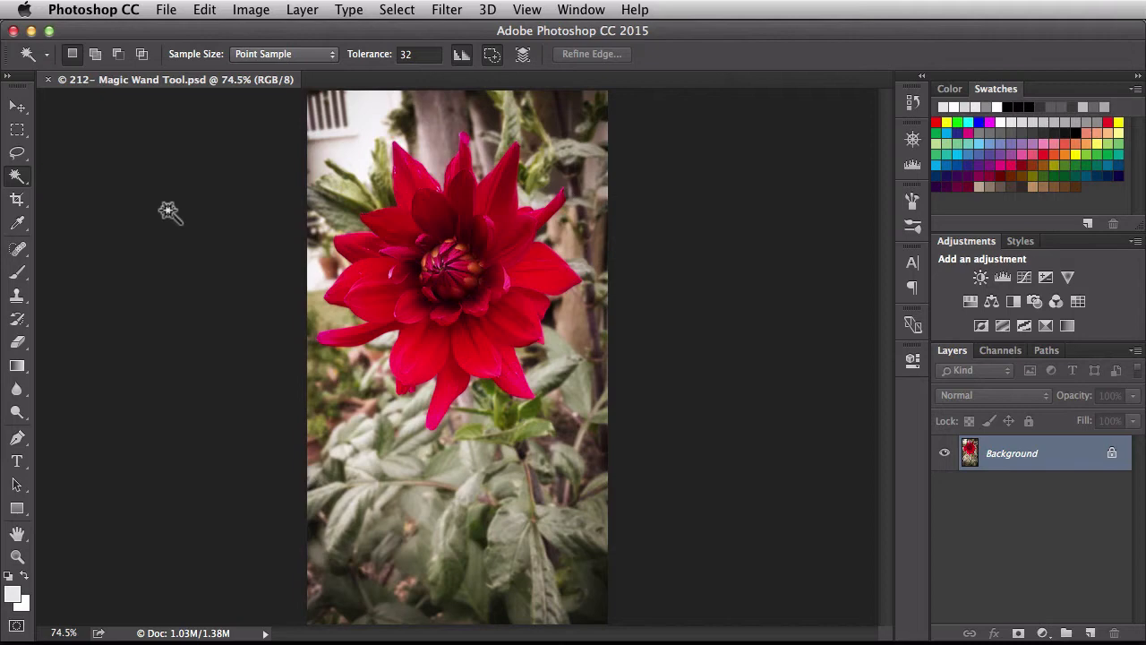
pyautogui.moveTo(293, 403)
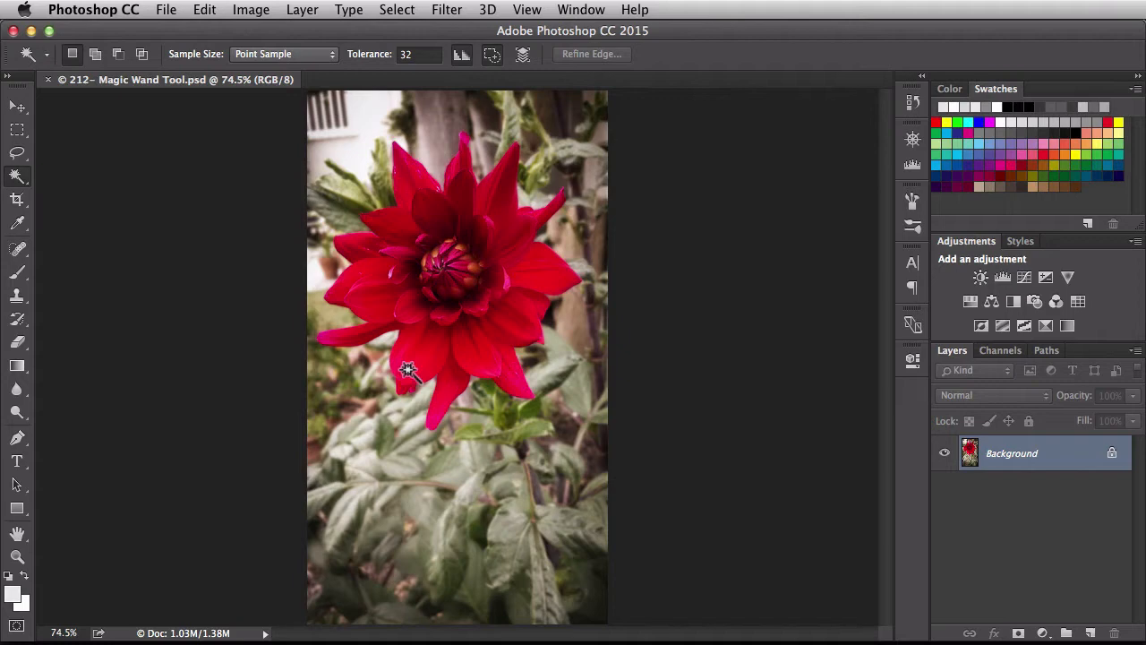
# - Select a patch of similar red on the lower-left dahlia petal
pyautogui.click(409, 373)
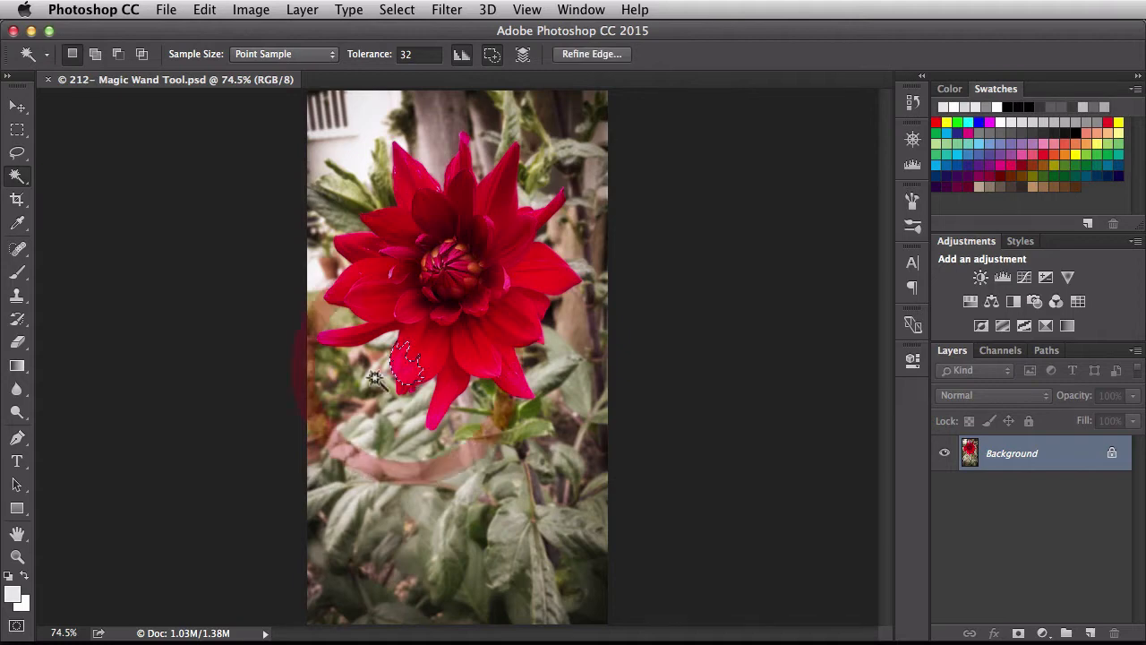
pyautogui.moveTo(239, 291)
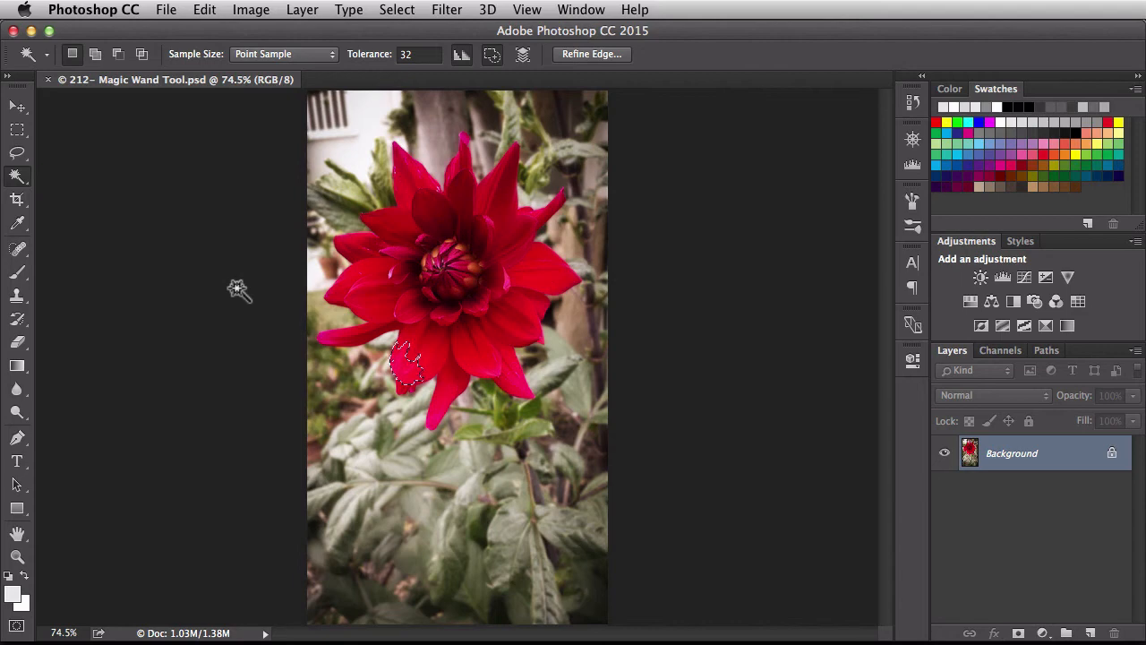
pyautogui.moveTo(238, 125)
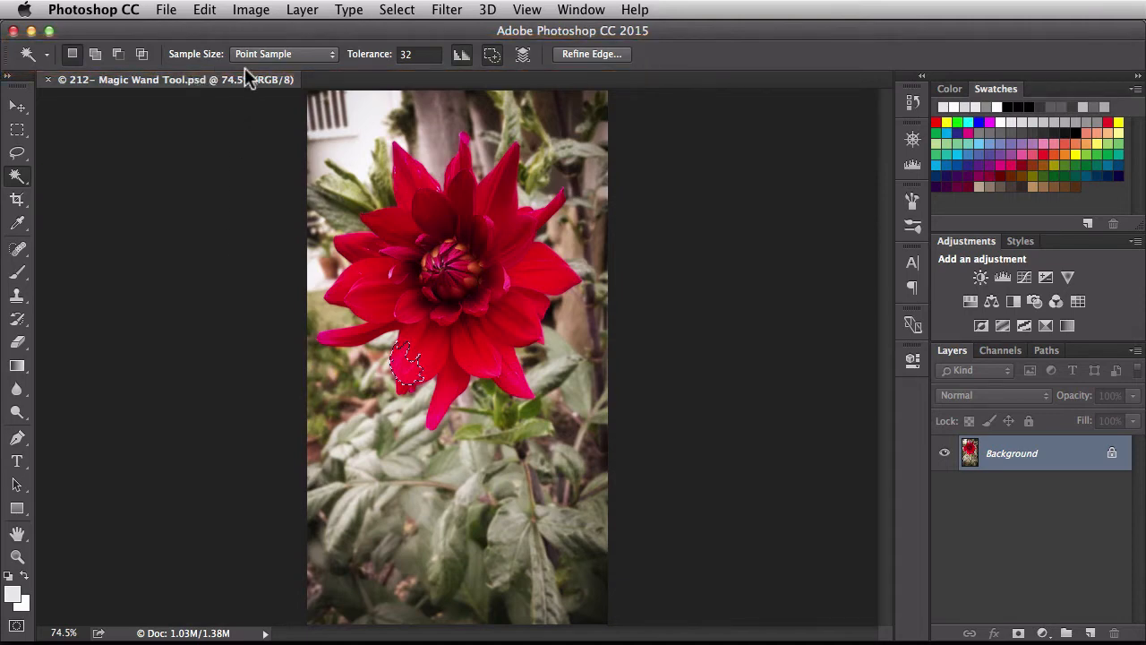
pyautogui.moveTo(266, 70)
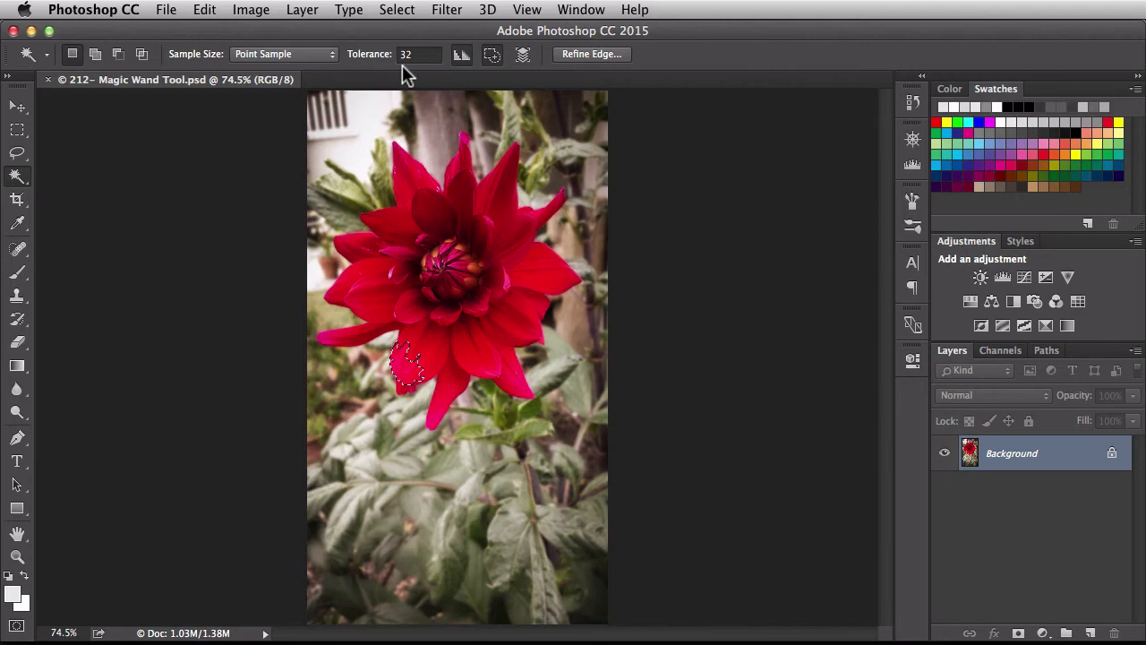
pyautogui.moveTo(395, 77)
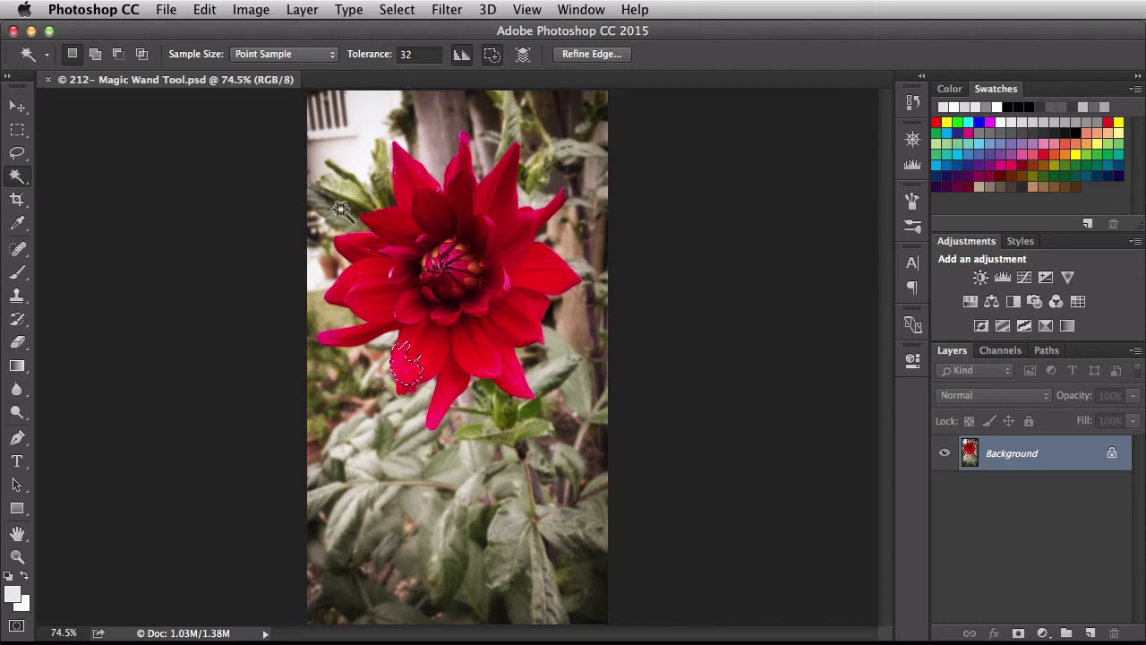
pyautogui.moveTo(276, 223)
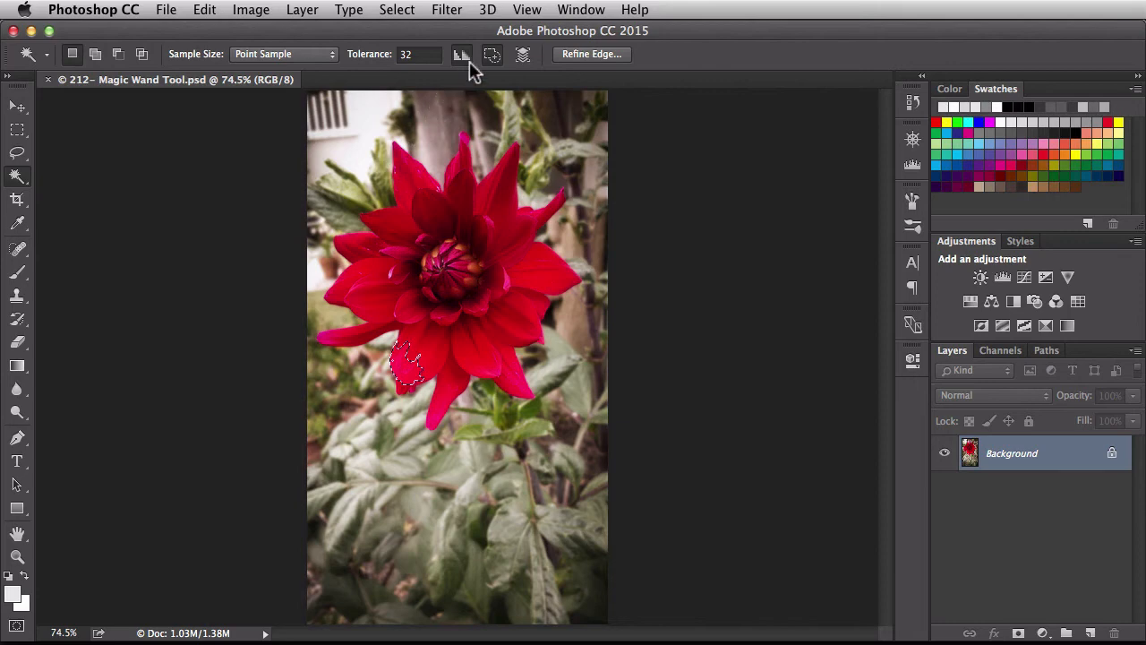
pyautogui.moveTo(456, 54)
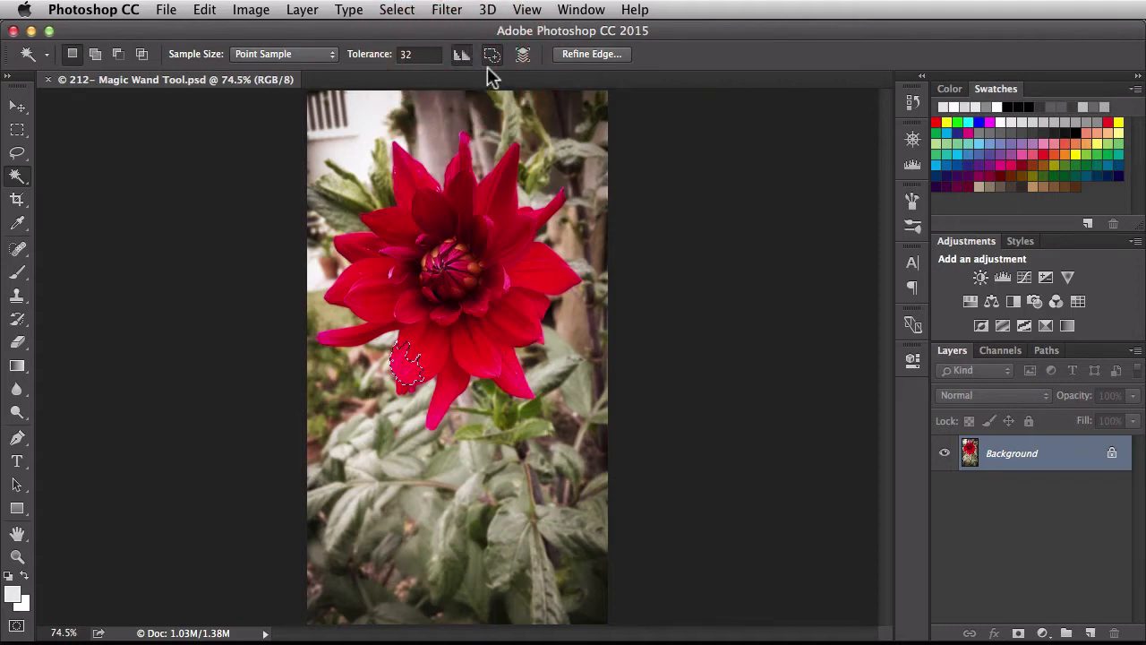
pyautogui.moveTo(491, 55)
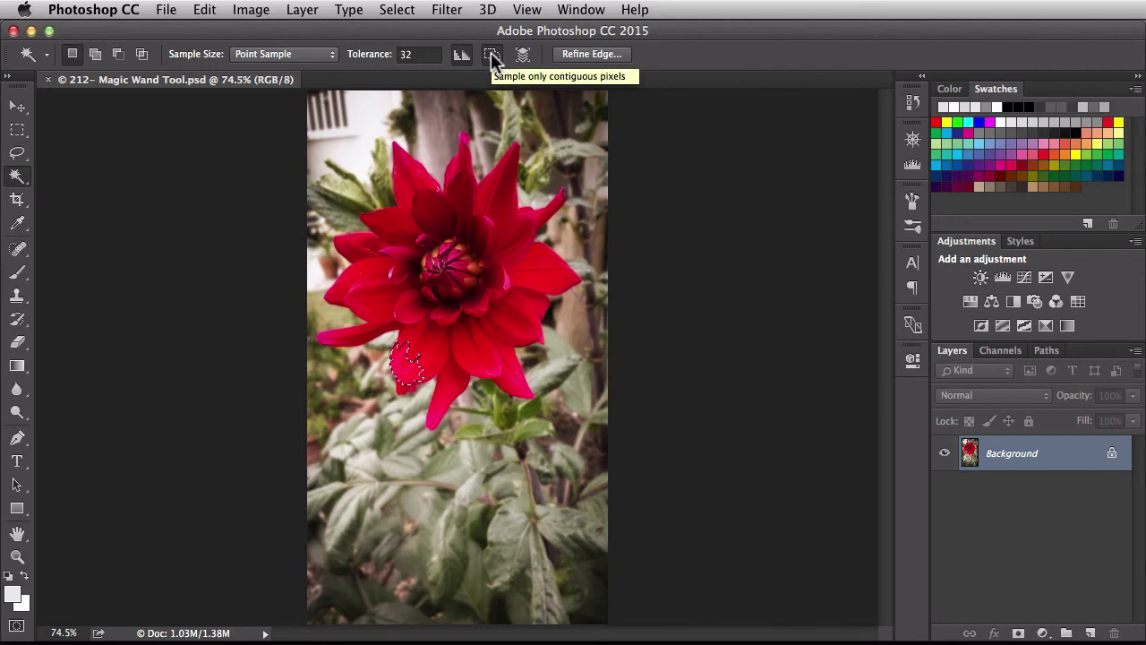
pyautogui.moveTo(520, 54)
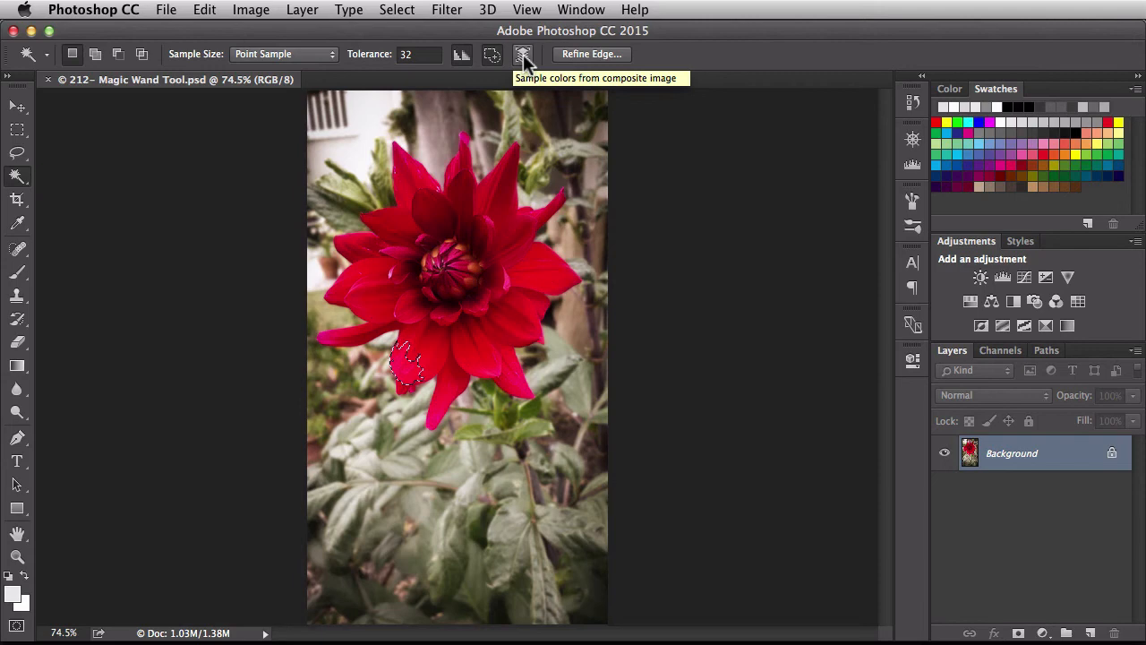
pyautogui.moveTo(544, 76)
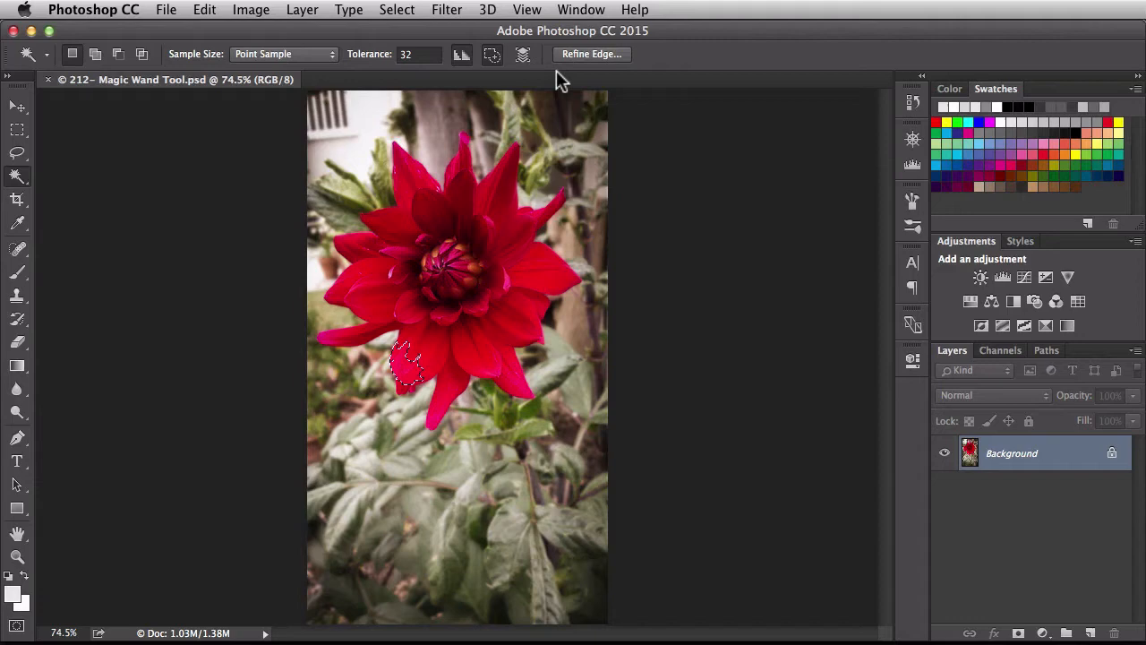
pyautogui.click(591, 54)
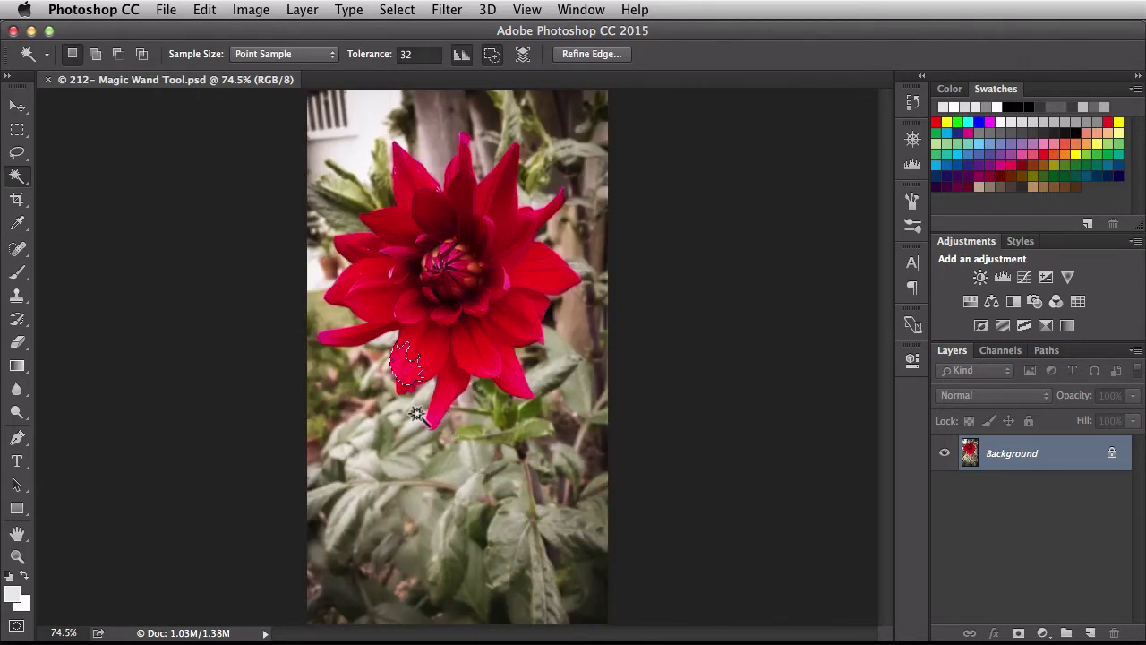
# - Deselect the petal patch and zoom in to 1400% on the petal
pyautogui.press('cmd+d')
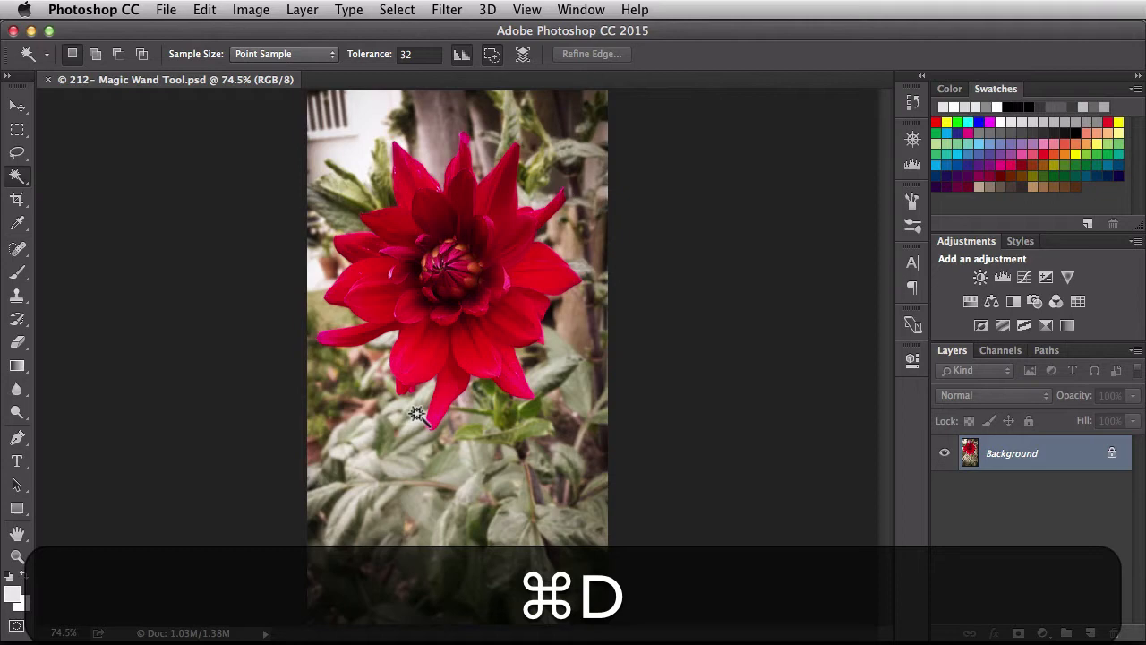
pyautogui.press('cmd+d')
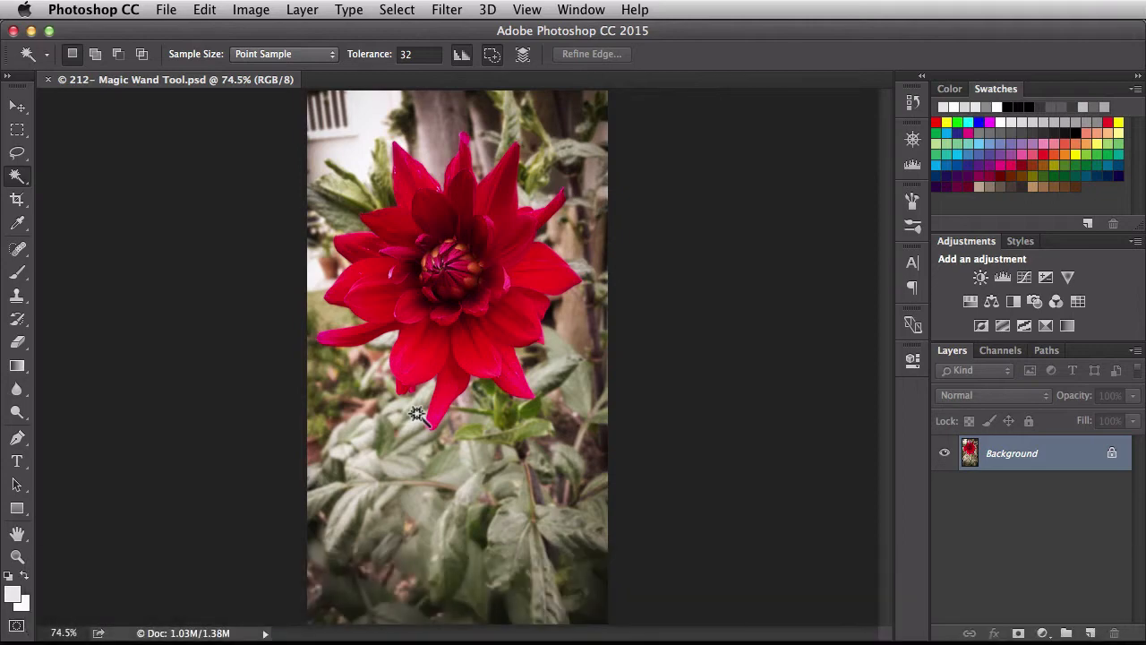
pyautogui.moveTo(312, 241)
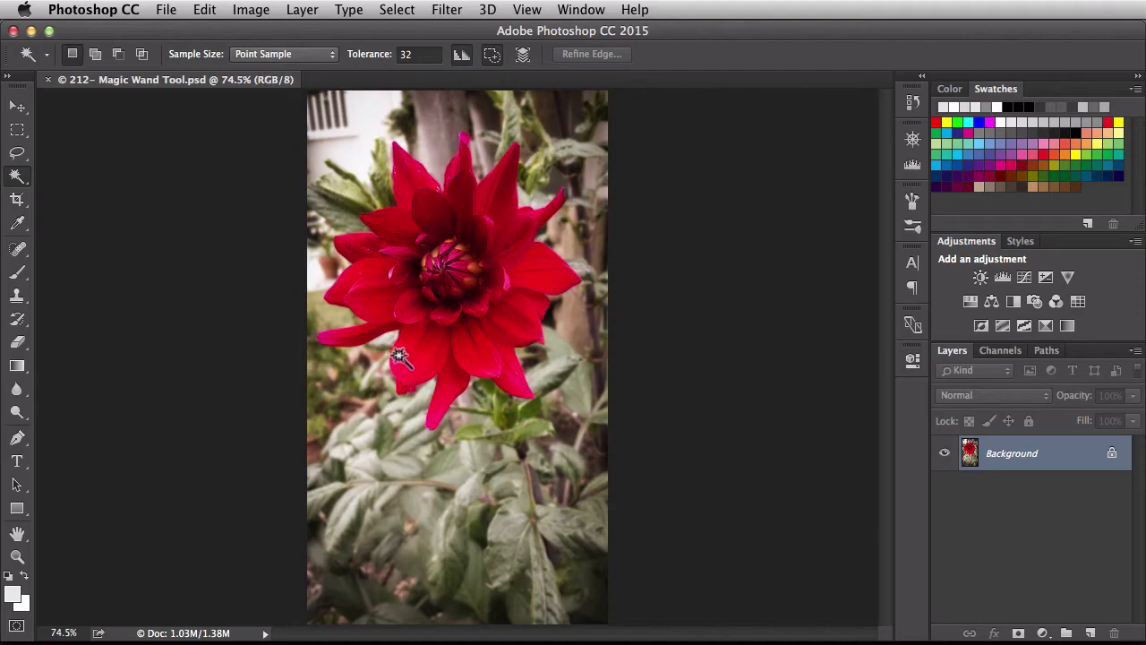
pyautogui.click(401, 357)
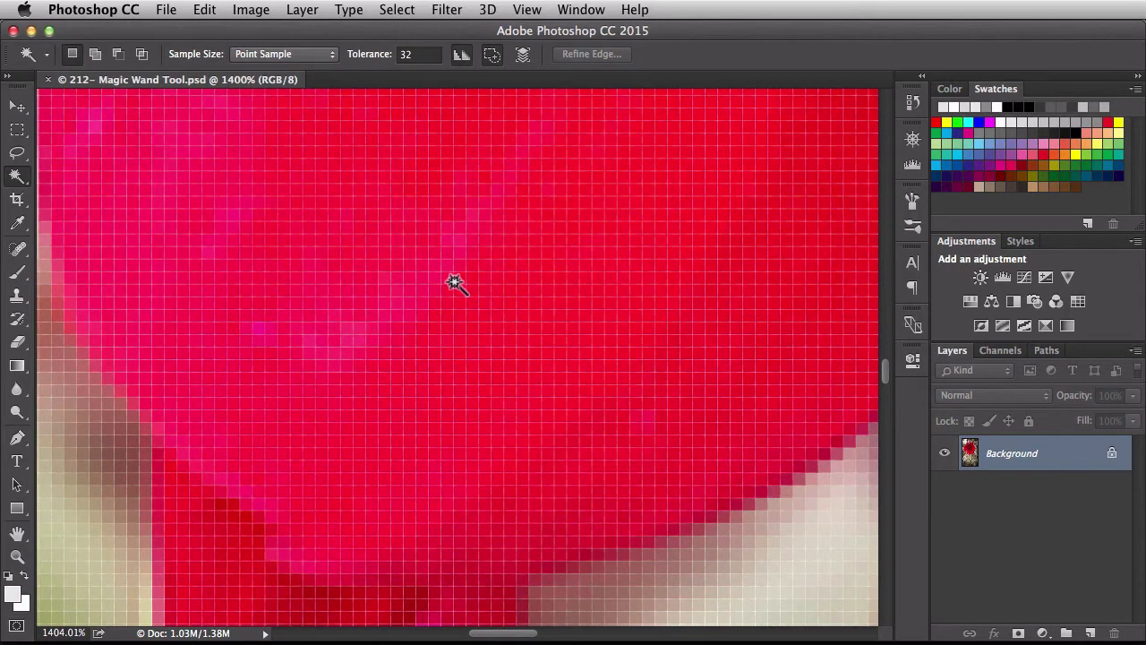
pyautogui.click(454, 283)
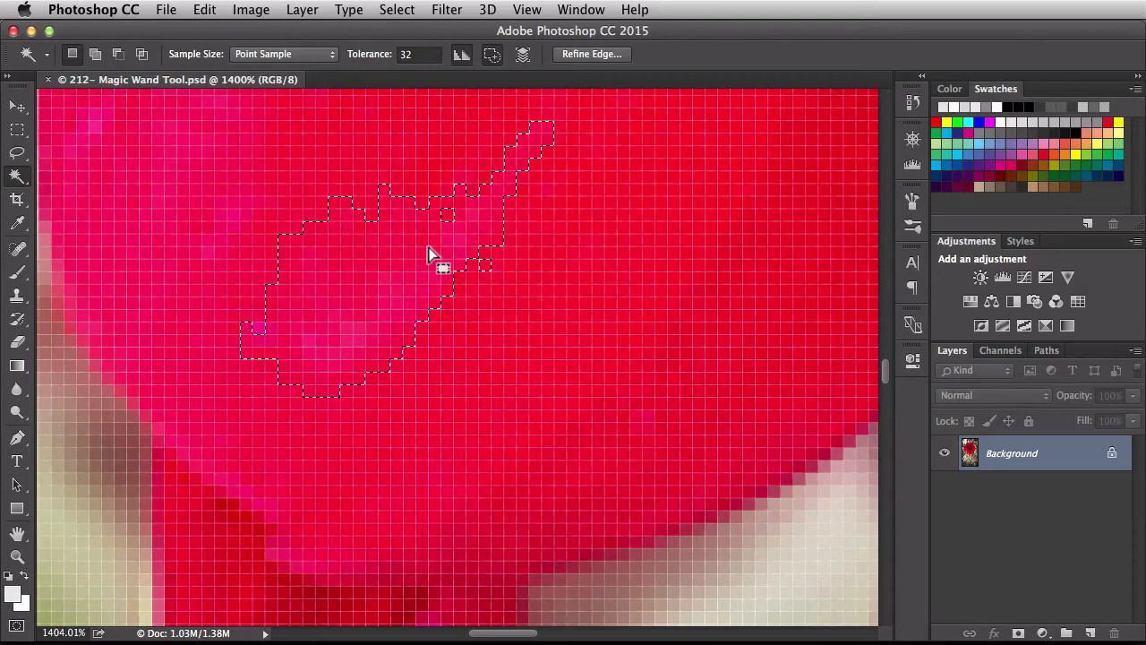
pyautogui.moveTo(452, 313)
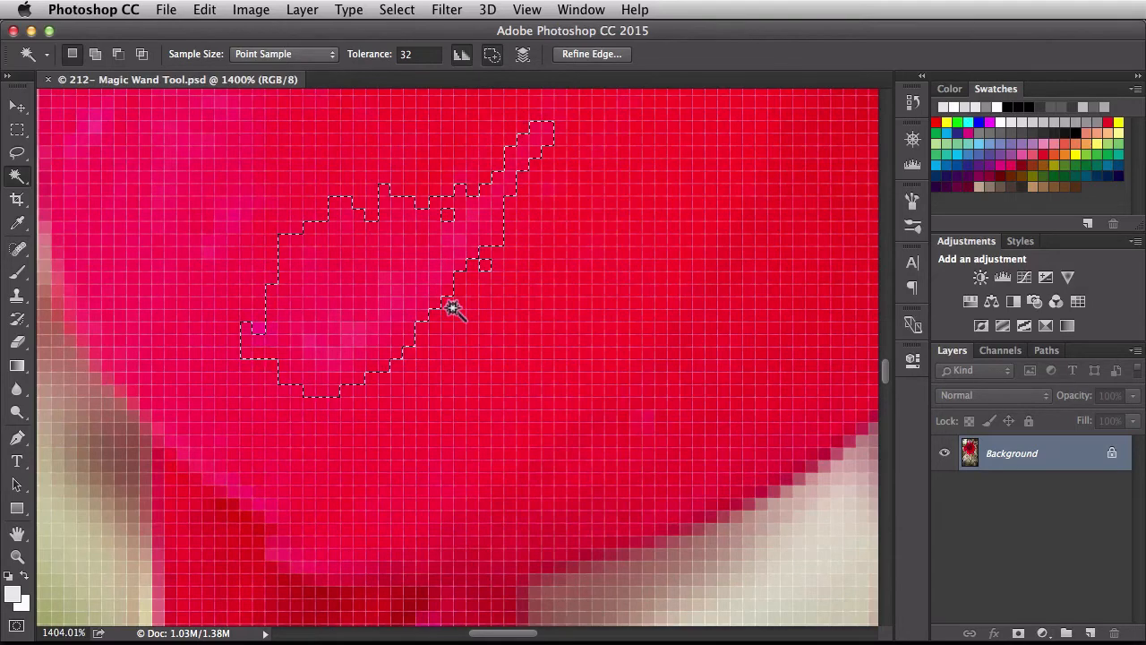
pyautogui.press('cmd+d')
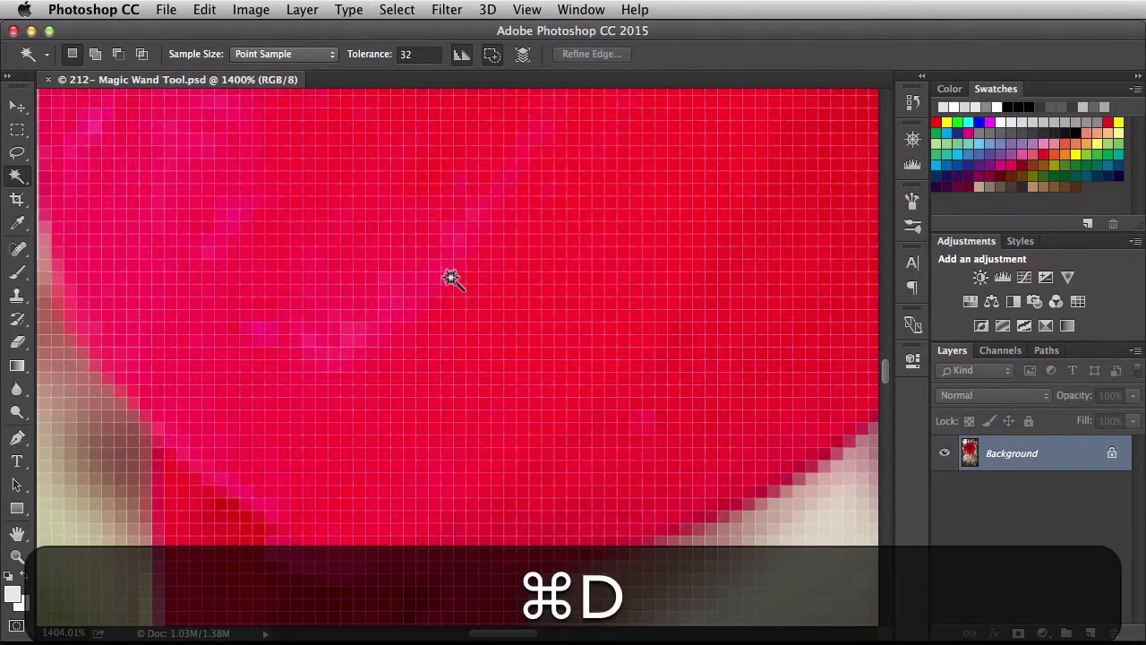
pyautogui.press('cmd+d')
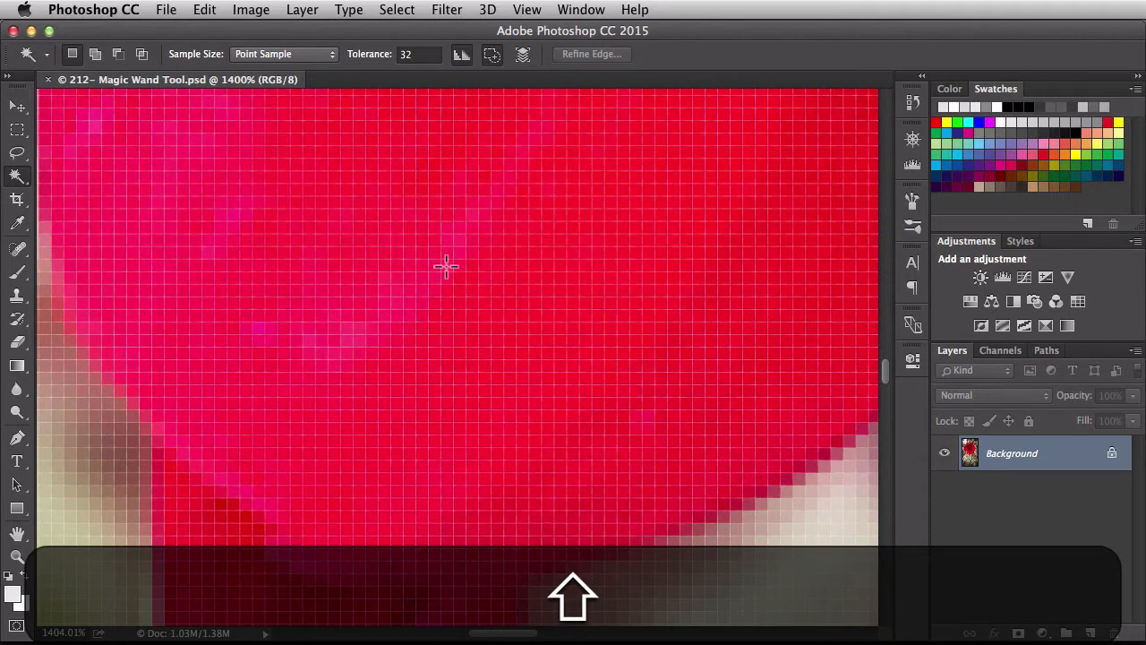
pyautogui.click(446, 266)
pyautogui.write('0')
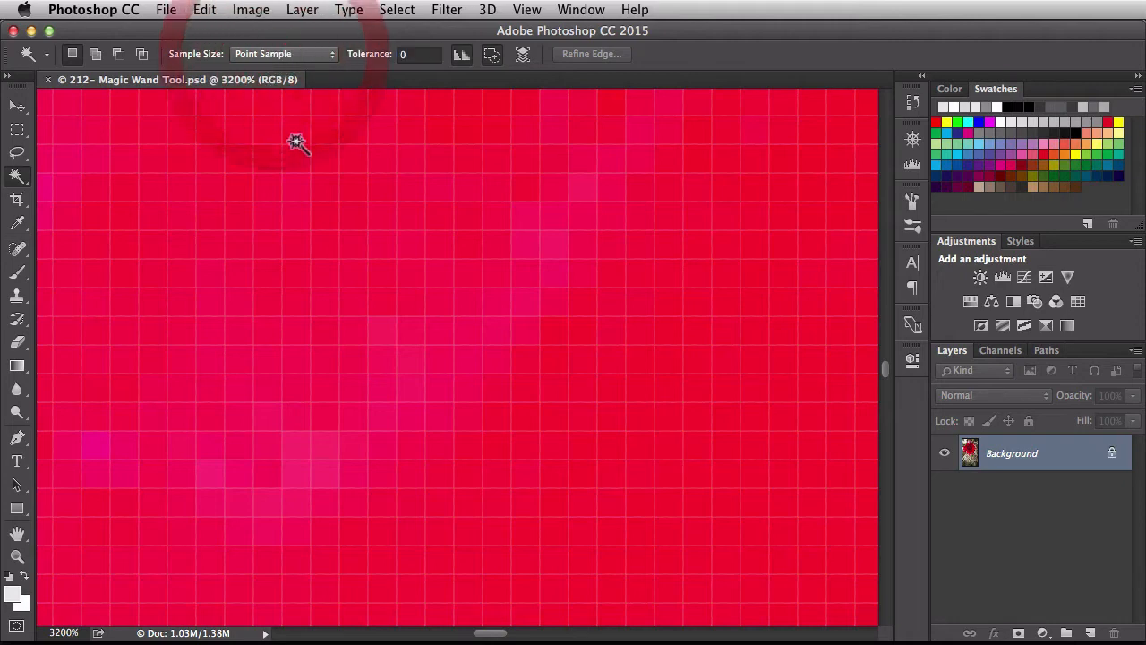
# - Select only exactly matching petal pixels at tolerance 0, then clear the selection
pyautogui.click(497, 332)
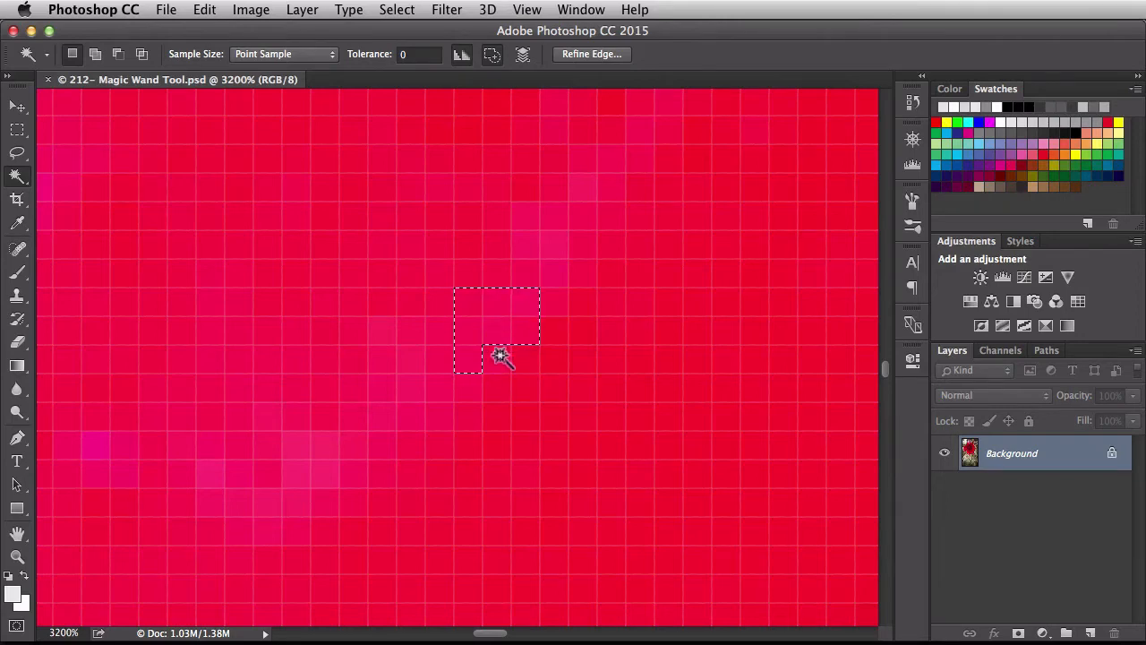
pyautogui.press('cmd+d')
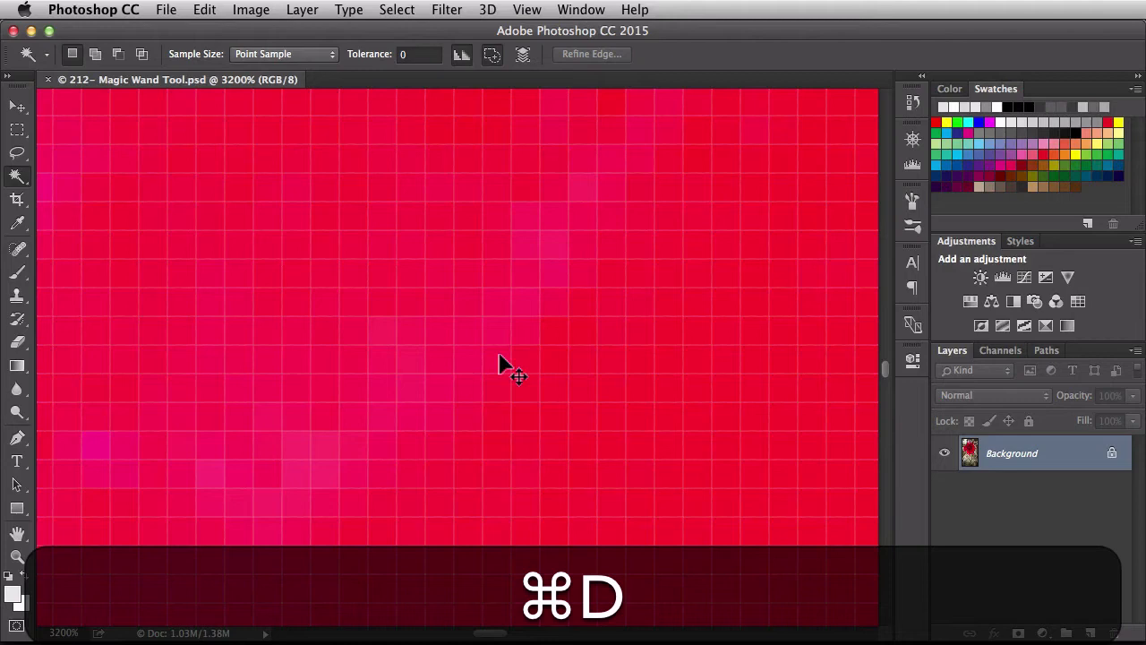
pyautogui.press('cmd+d')
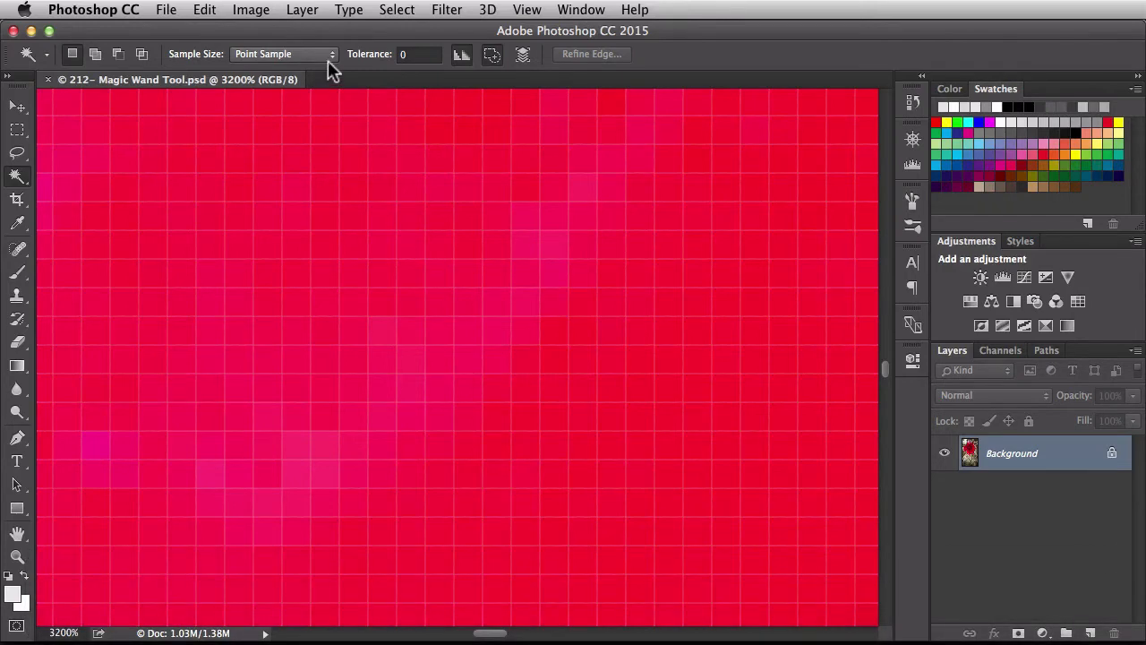
pyautogui.click(309, 53)
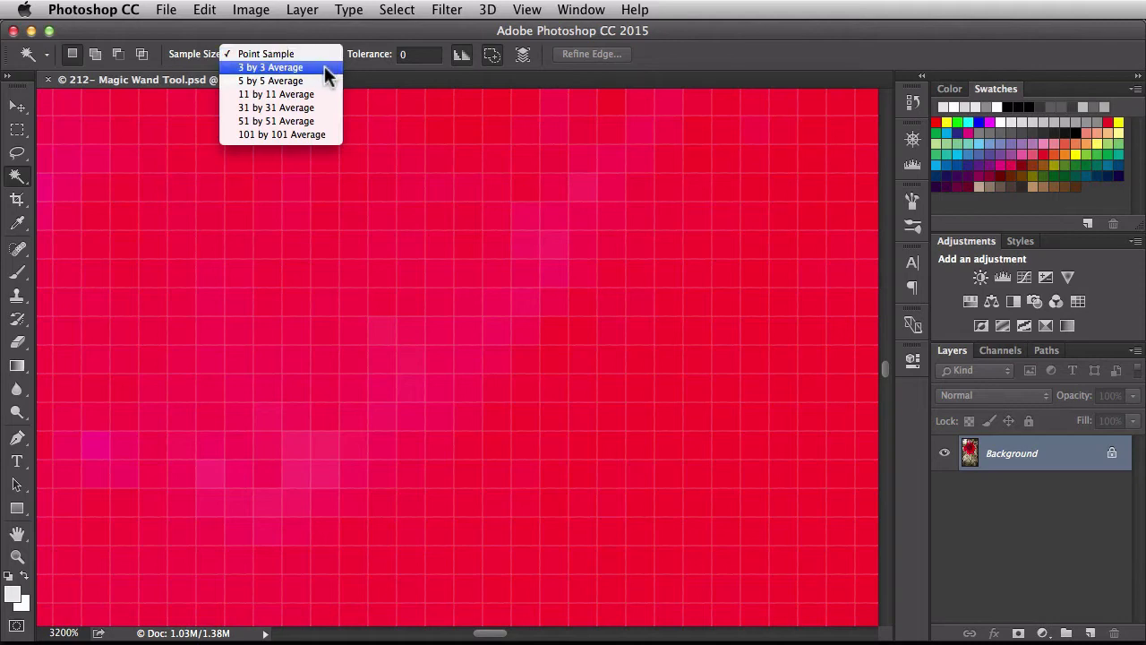
# - Set Sample Size to 3 by 3 Average, test a pixel-grid selection, and deselect
pyautogui.click(273, 68)
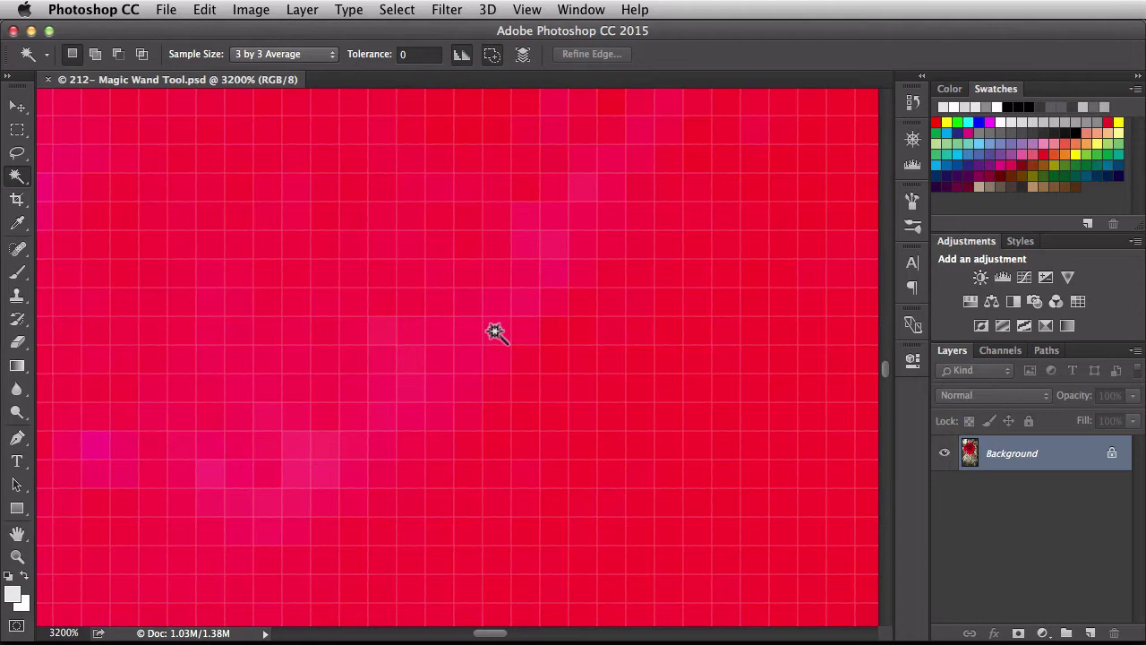
pyautogui.click(492, 334)
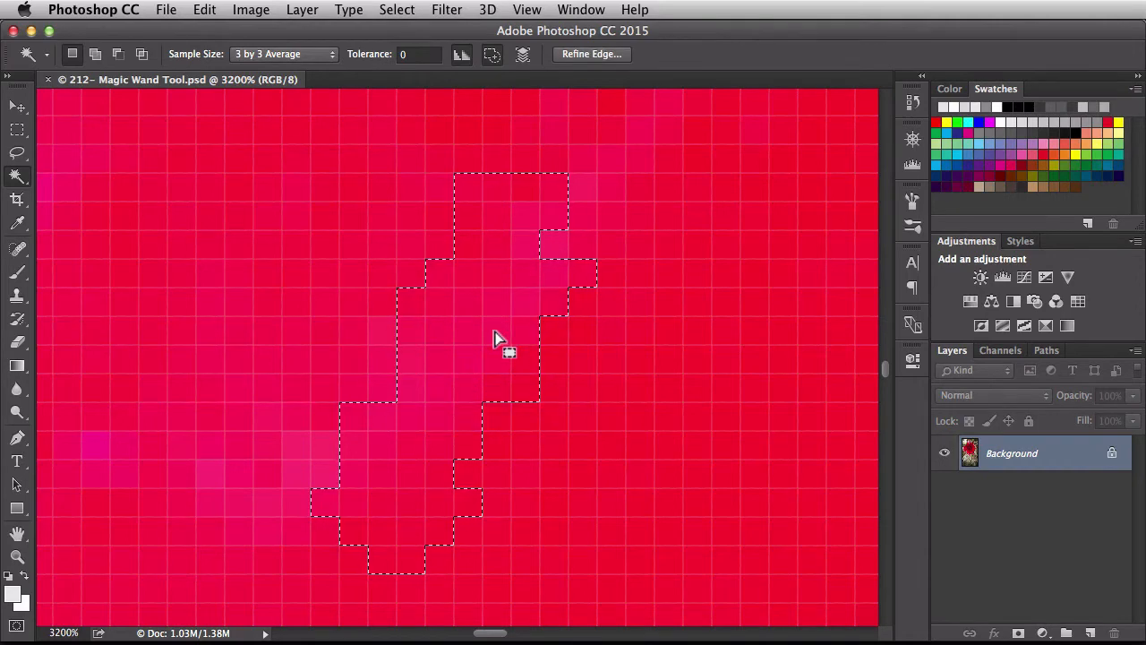
pyautogui.click(494, 338)
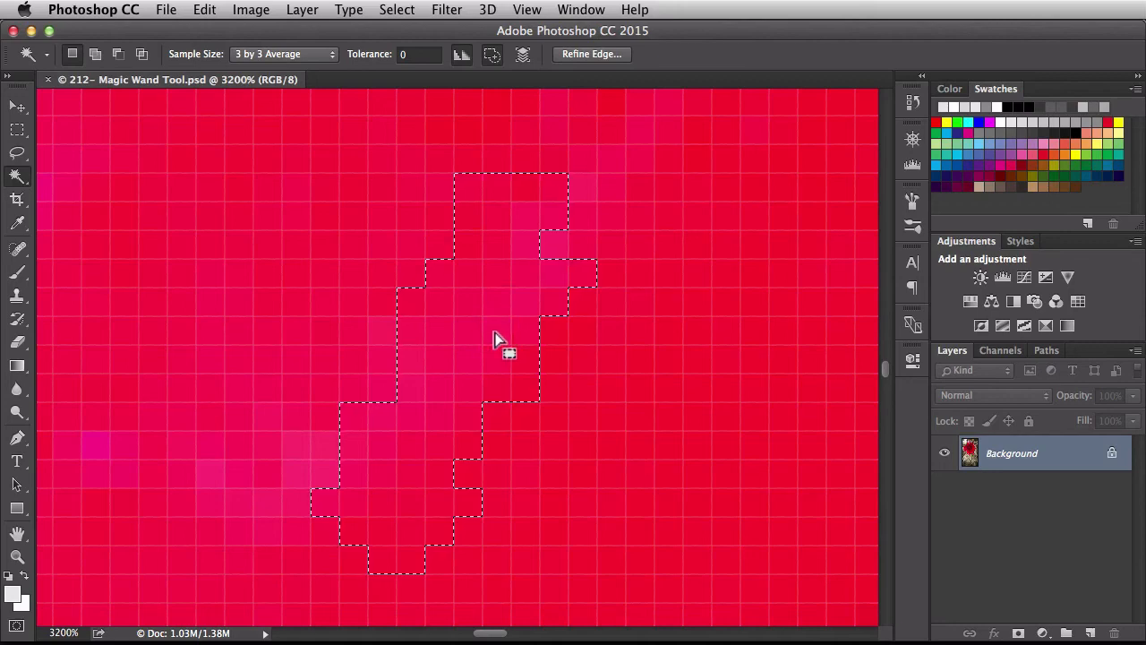
pyautogui.moveTo(475, 345)
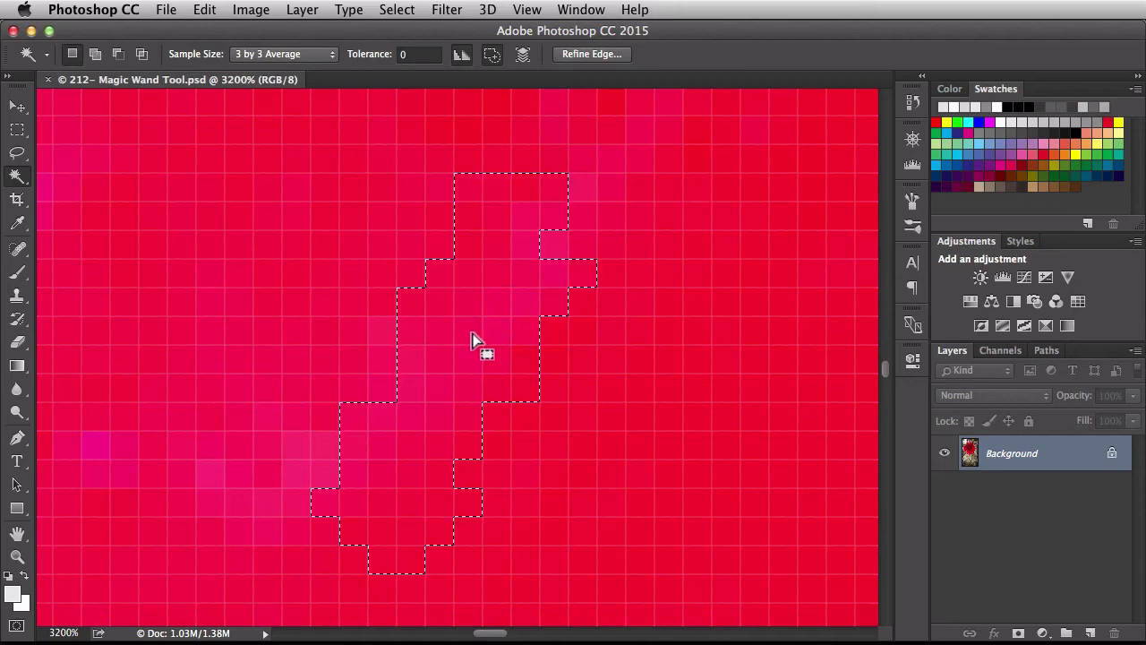
pyautogui.moveTo(491, 313)
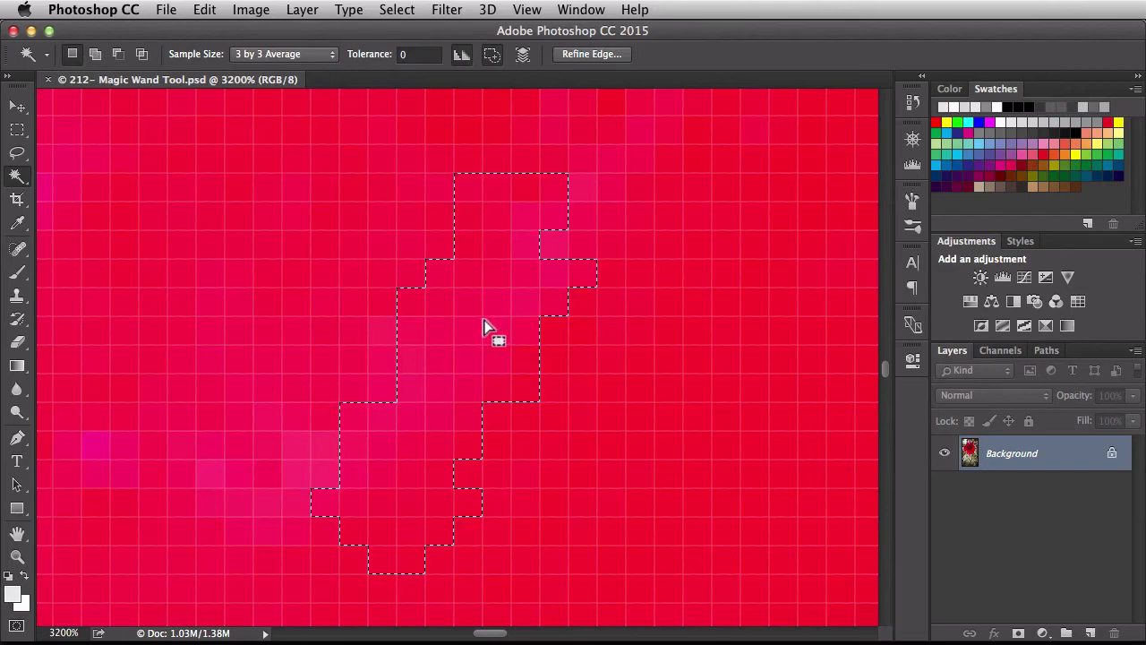
pyautogui.moveTo(549, 315)
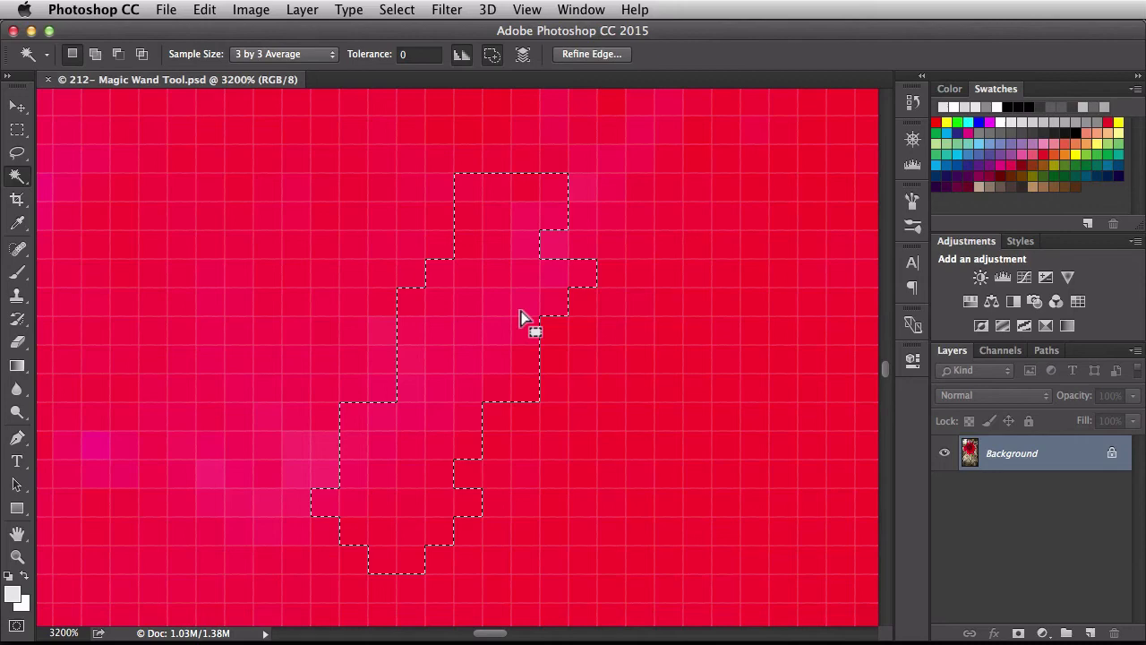
pyautogui.press('cmd+d')
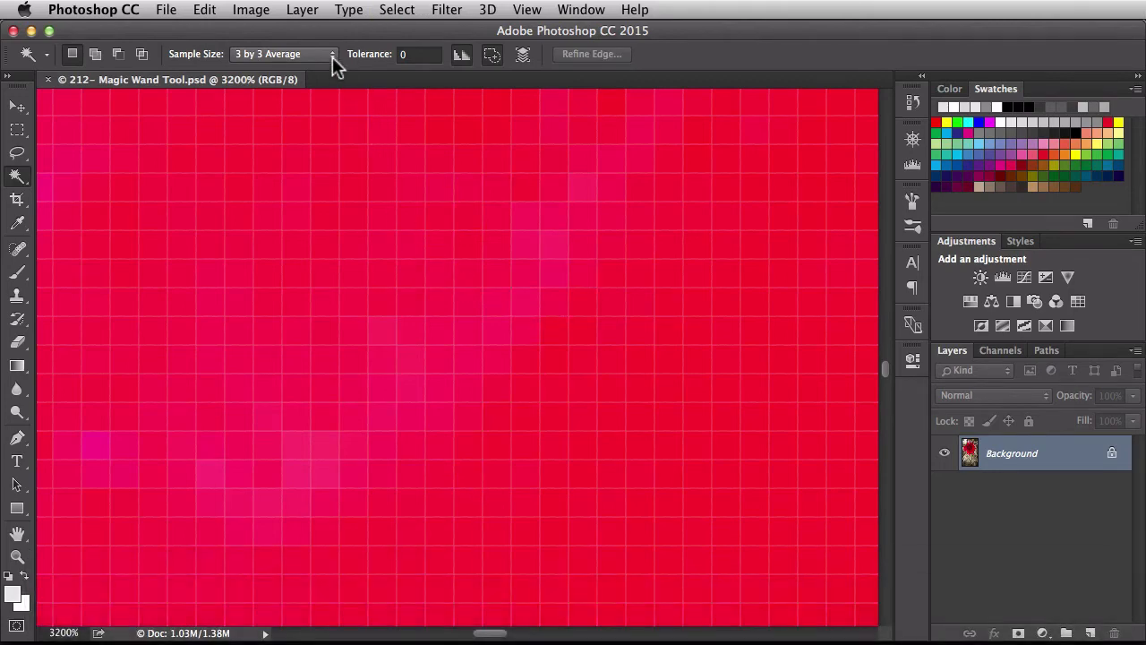
# - Review Sample Size choices, keep 3 by 3 Average, and fit the photo with Cmd+0
pyautogui.click(285, 54)
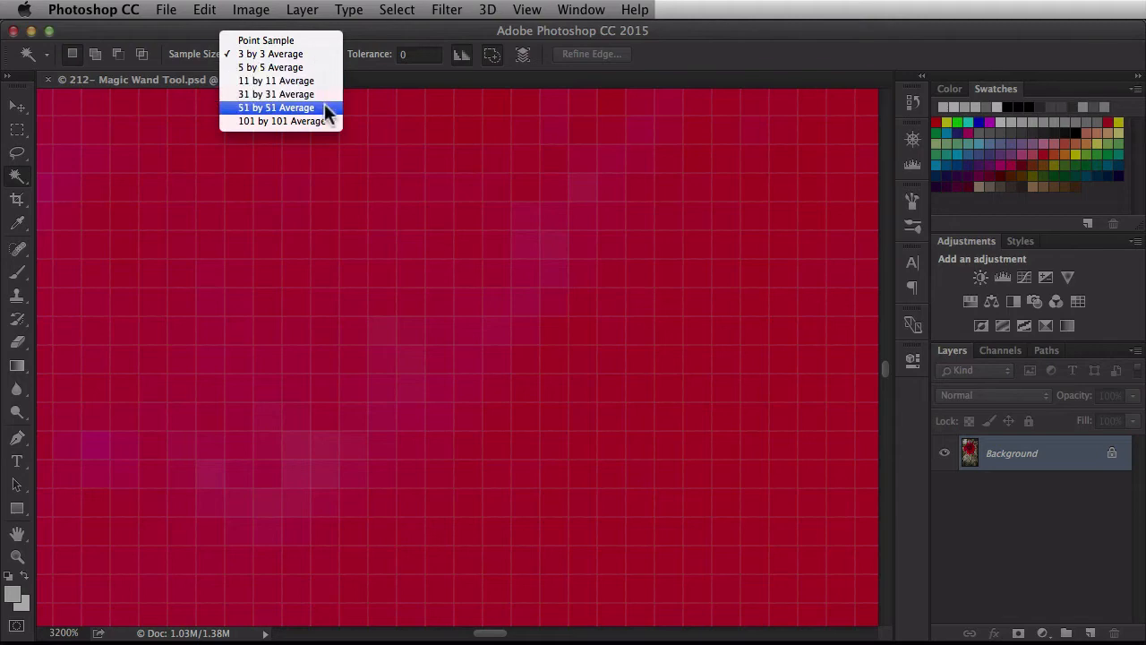
pyautogui.moveTo(326, 121)
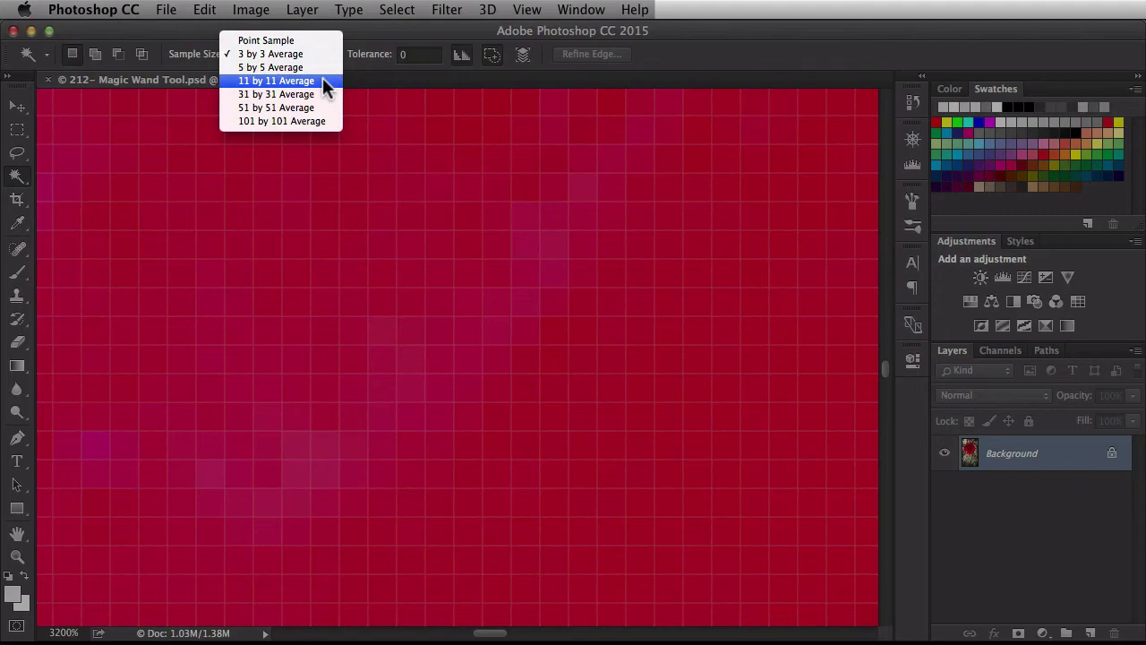
pyautogui.click(280, 54)
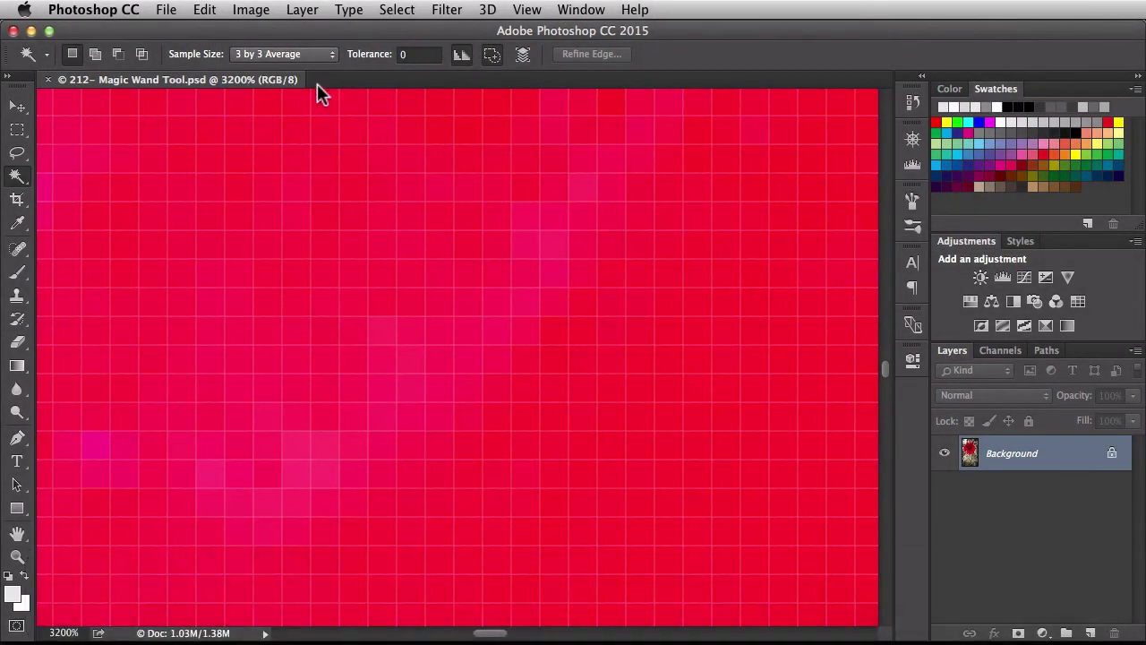
pyautogui.press('cmd+0')
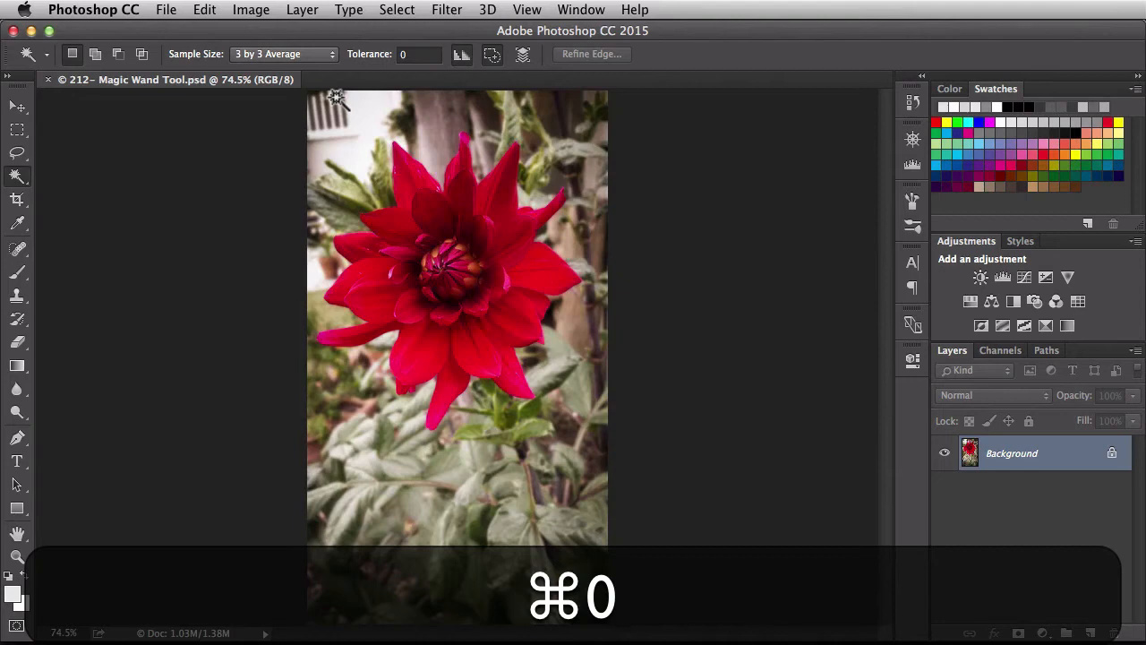
# - Set Tolerance to 32 and select part of the lower-left petal
pyautogui.press('cmd+0')
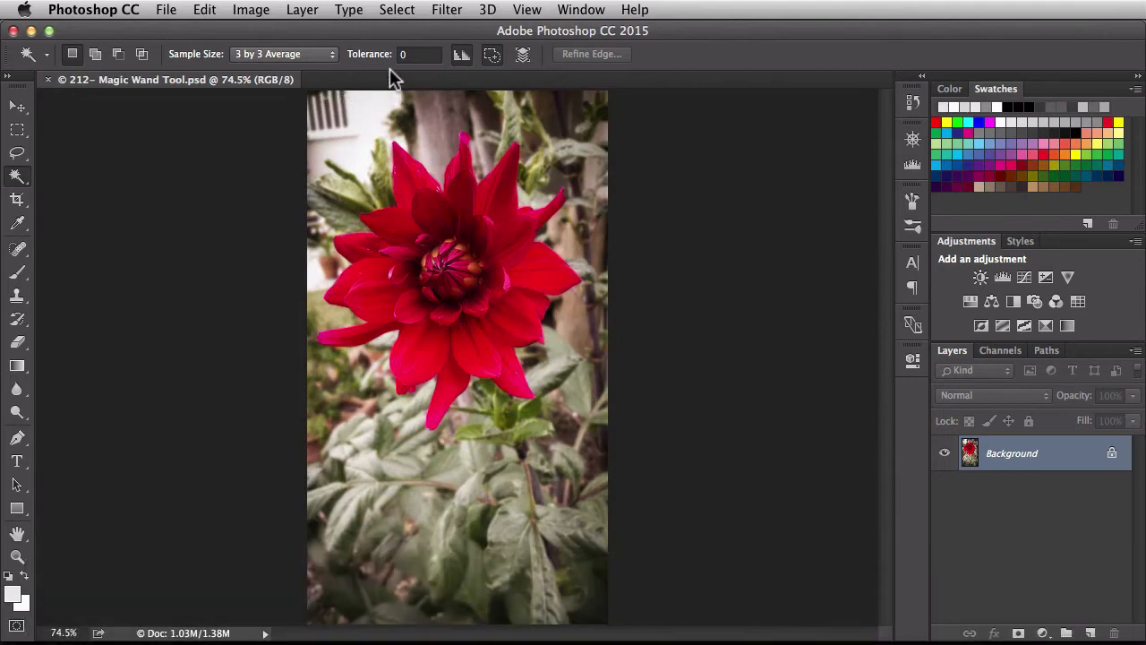
pyautogui.moveTo(371, 61)
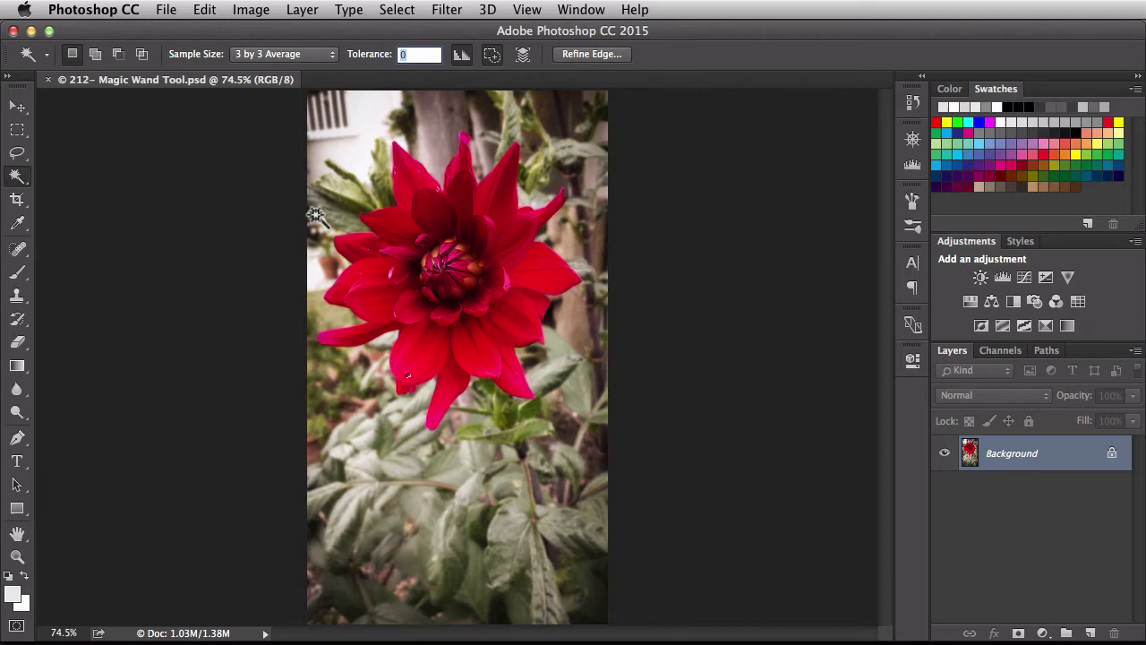
pyautogui.write('32')
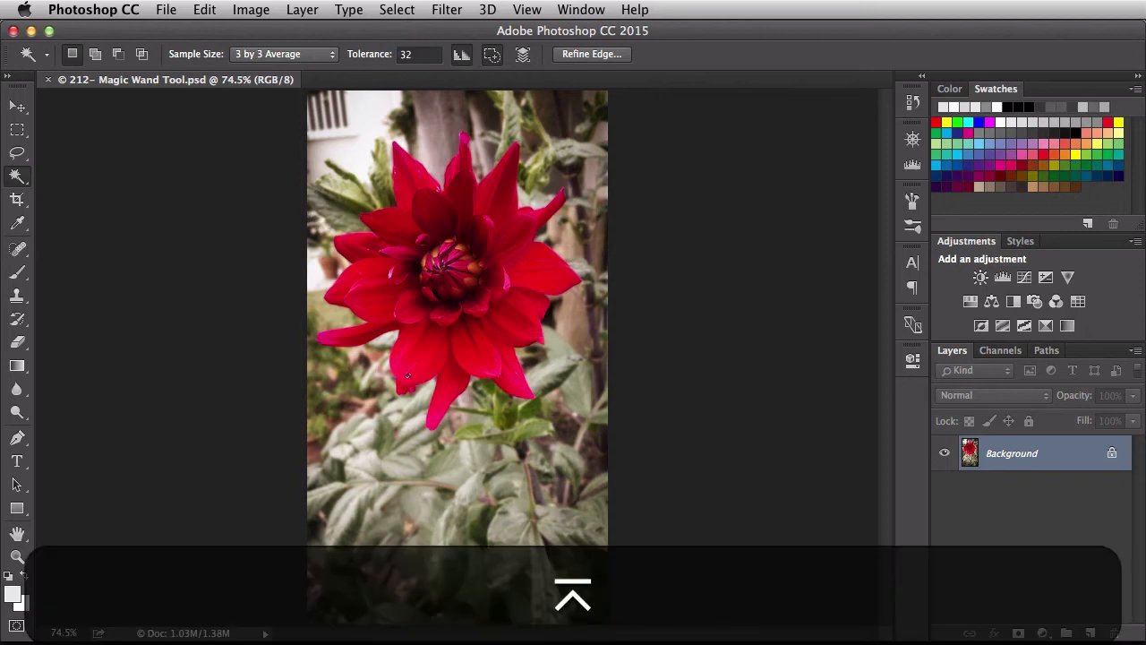
pyautogui.press('cmd+d')
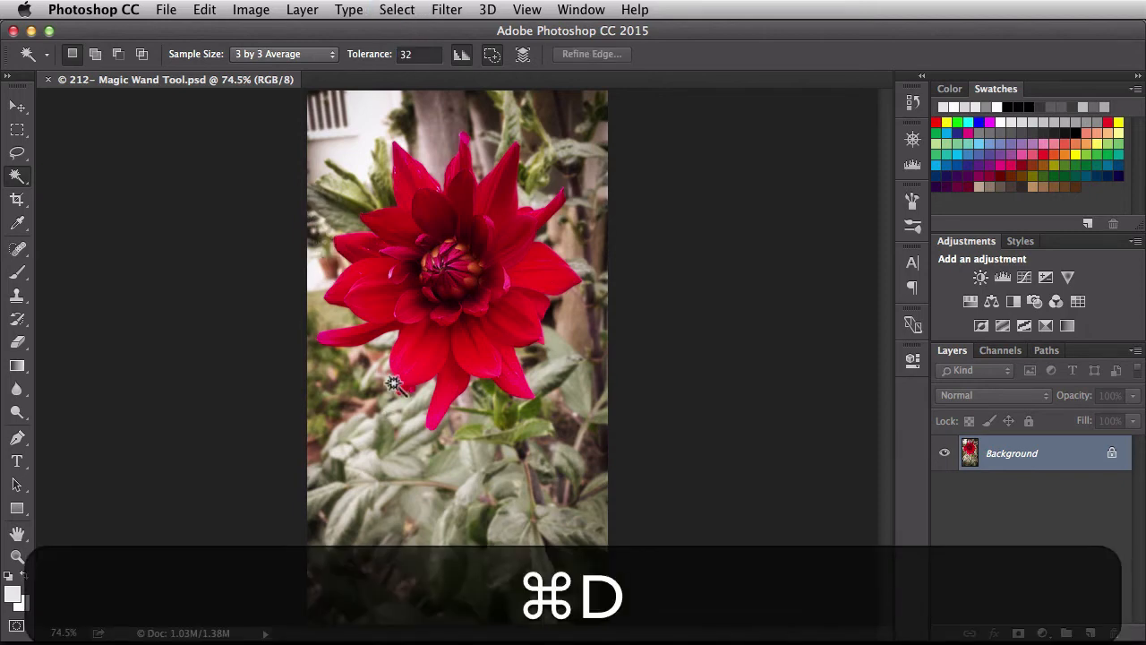
pyautogui.click(412, 367)
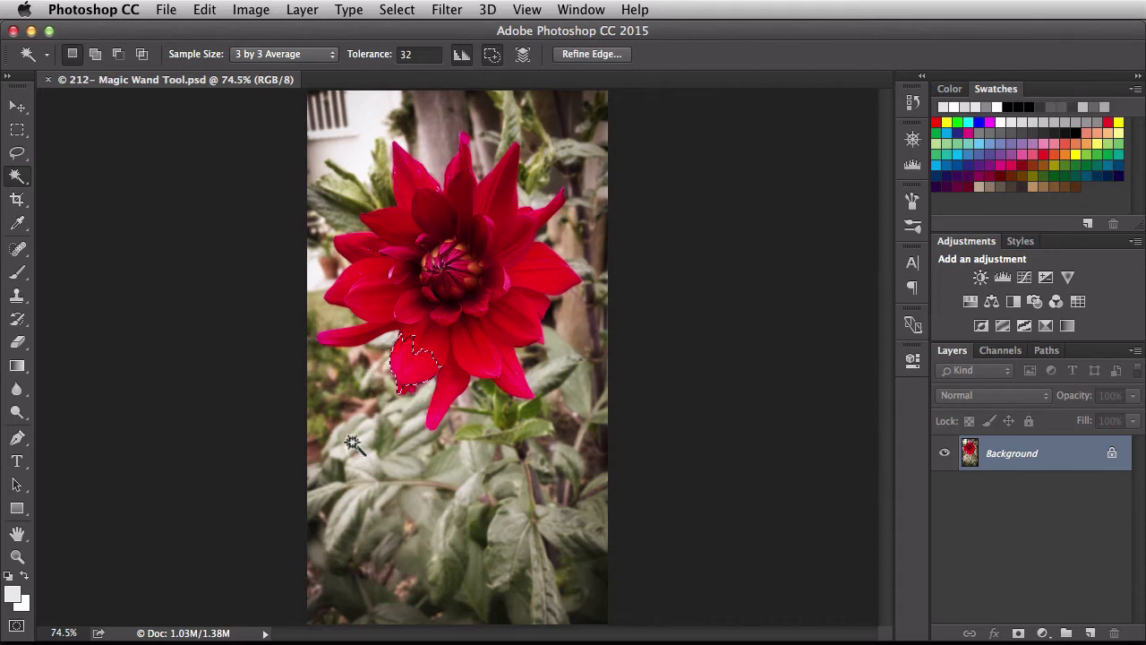
# - Raise Tolerance to 53, reselect the lower-left petal, and clear the selection
pyautogui.press('cmd')
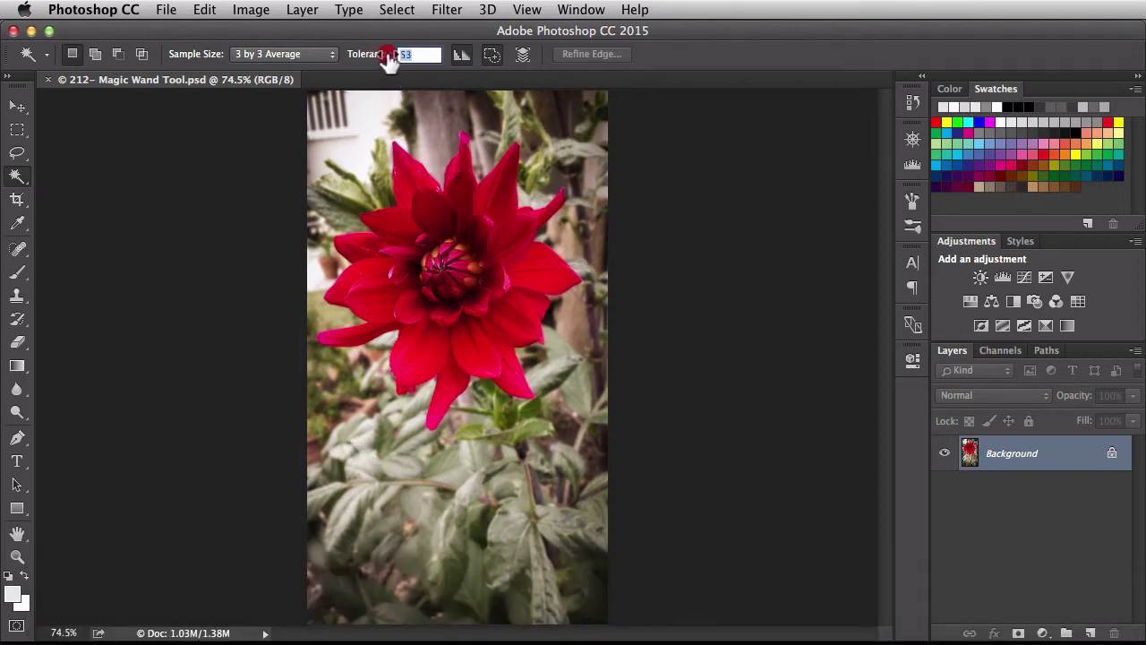
pyautogui.click(409, 367)
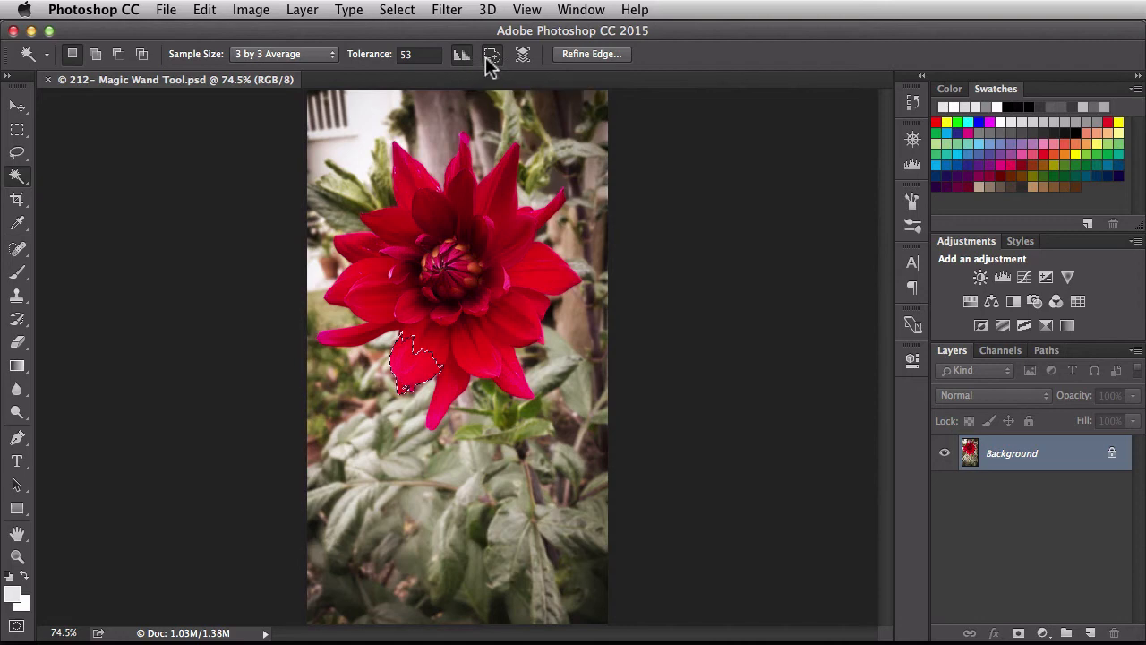
pyautogui.moveTo(492, 56)
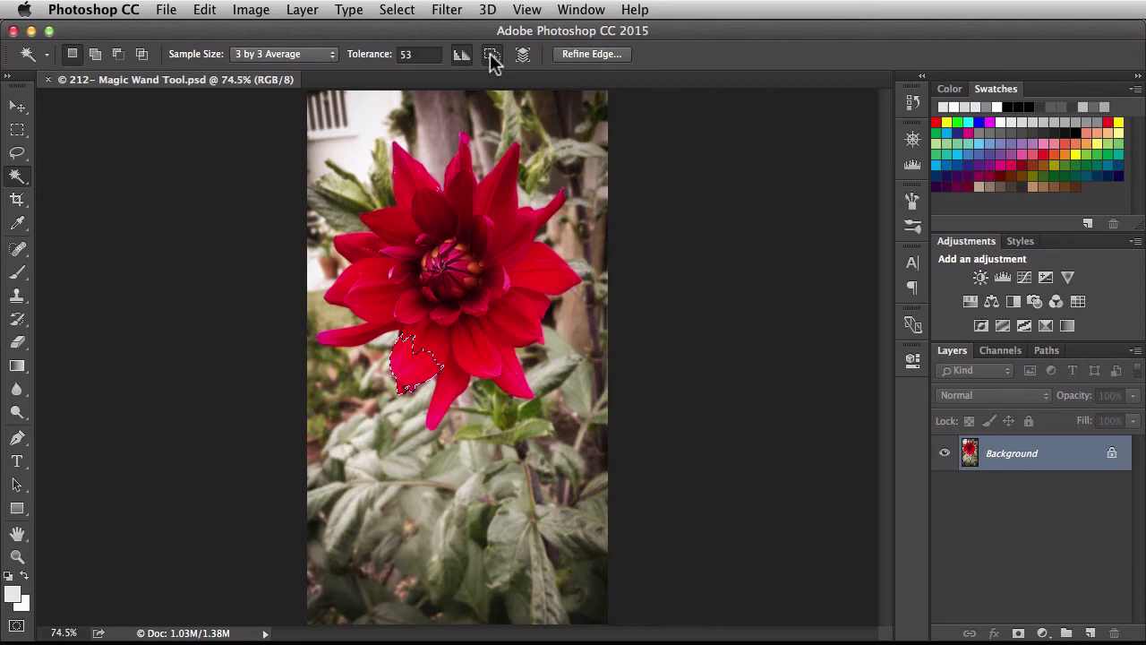
pyautogui.press('cmd+d')
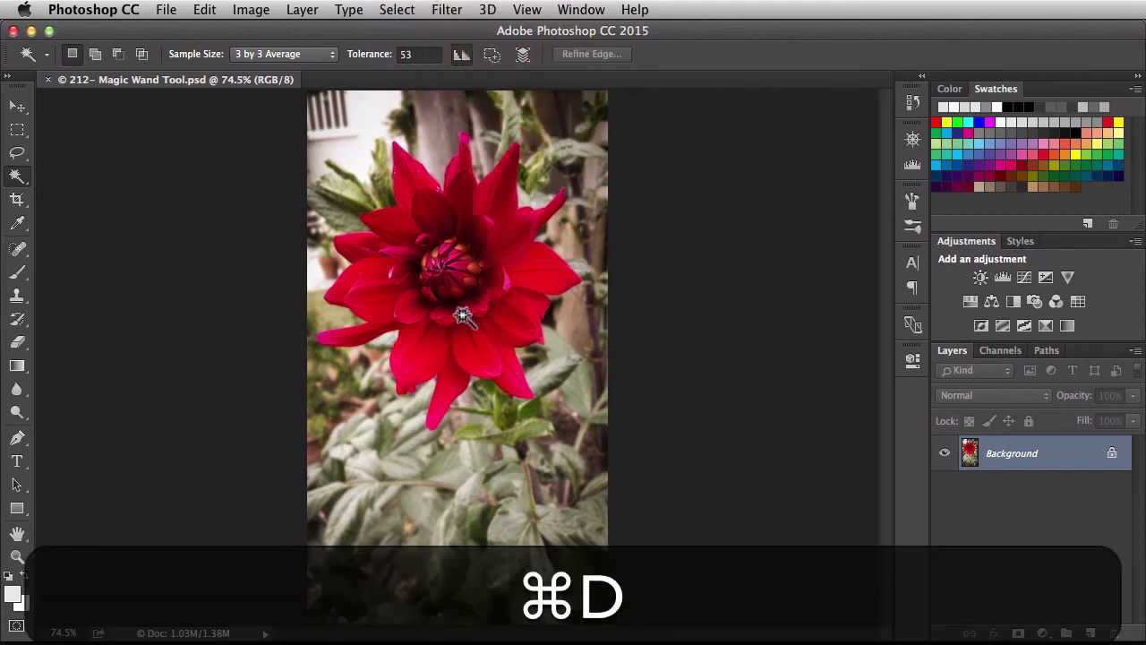
pyautogui.press('cmd+d')
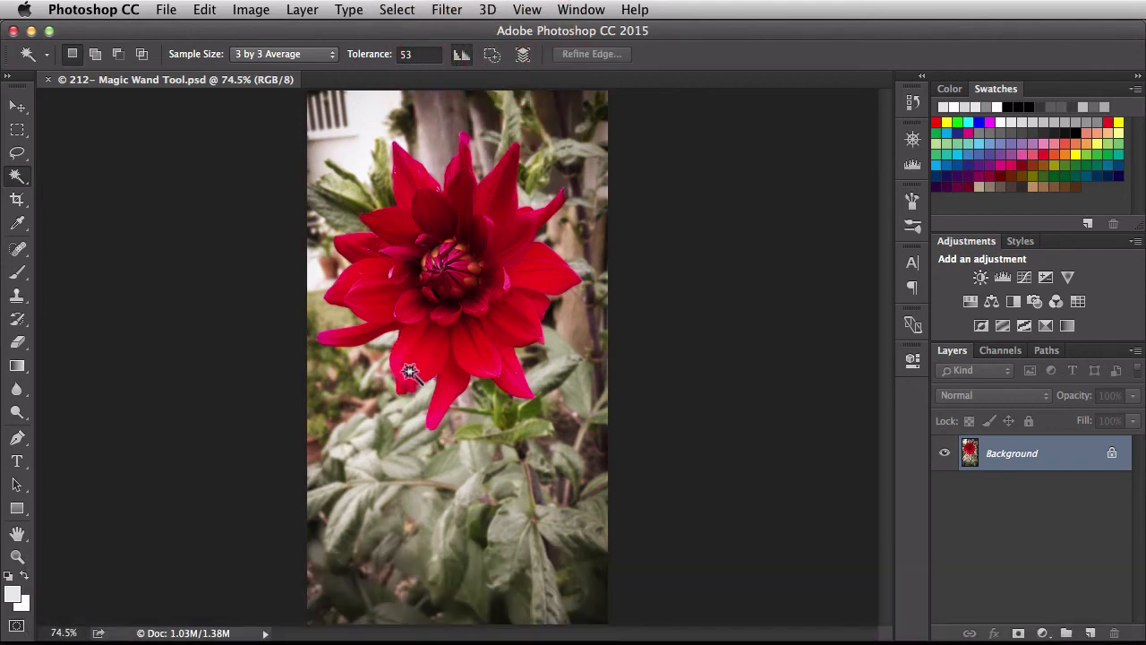
pyautogui.click(412, 382)
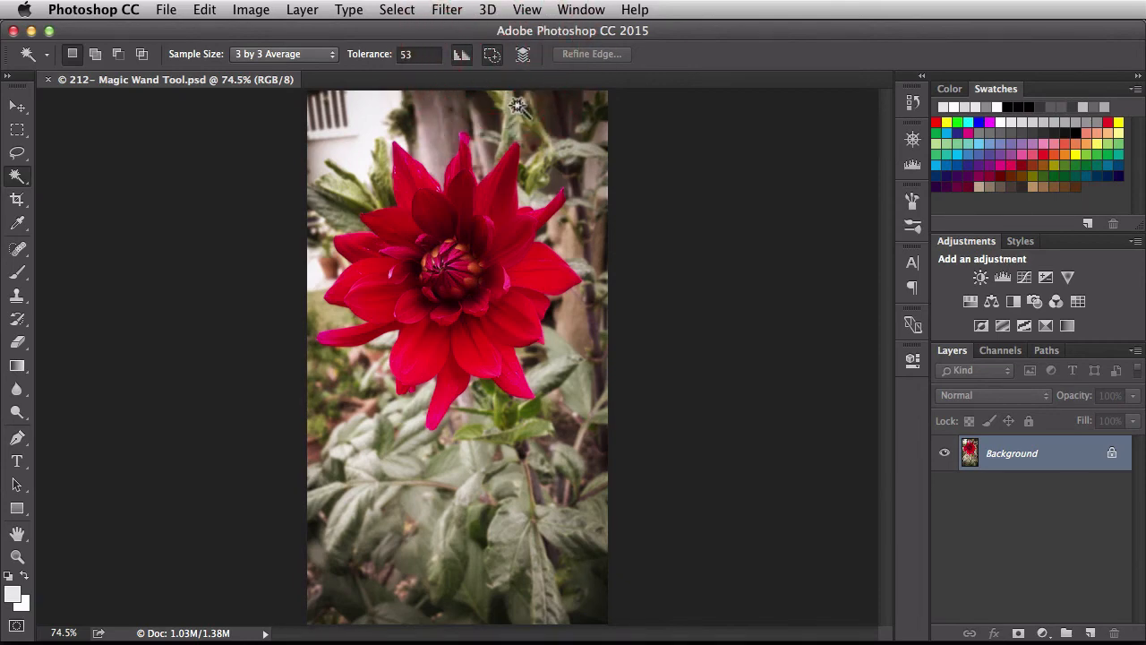
pyautogui.moveTo(521, 55)
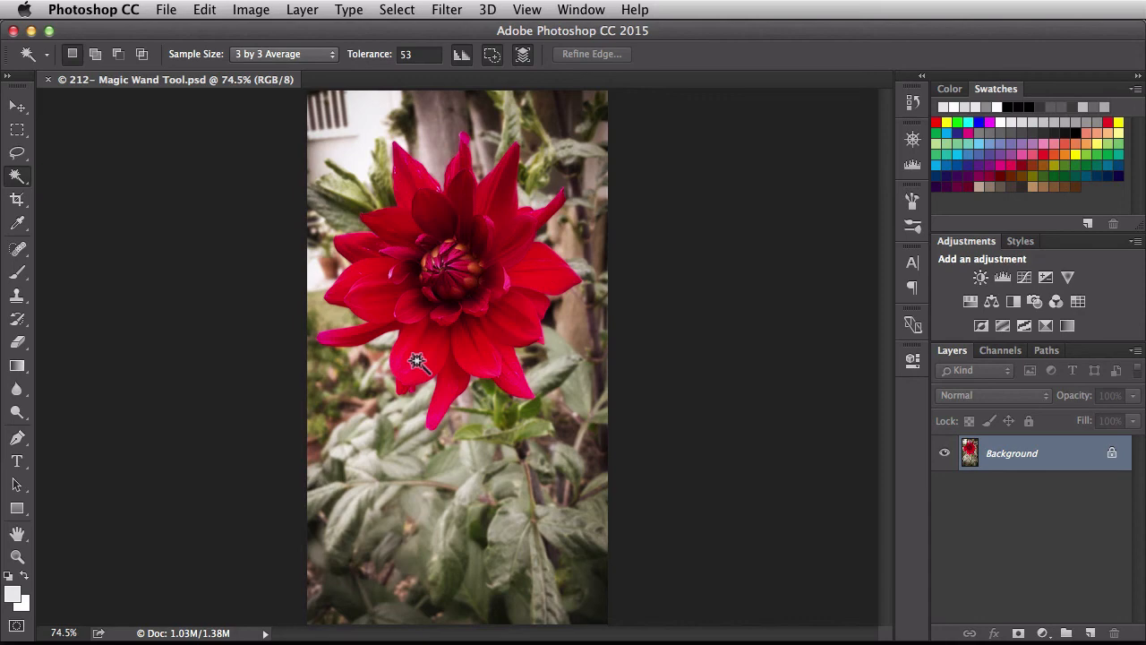
pyautogui.moveTo(398, 366)
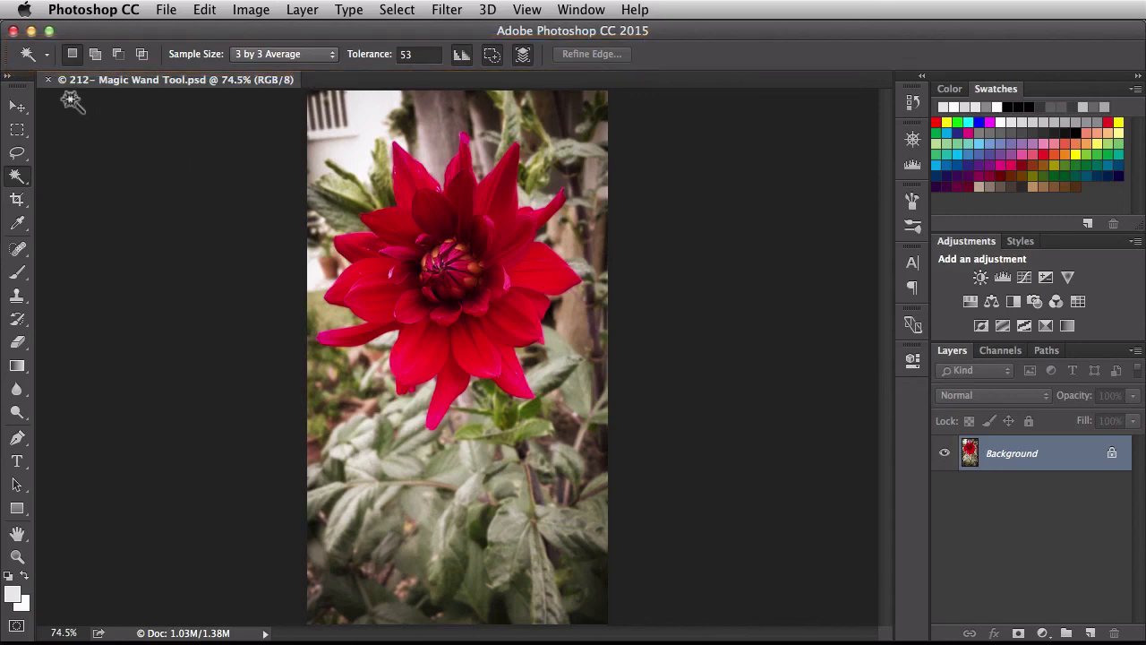
pyautogui.click(58, 51)
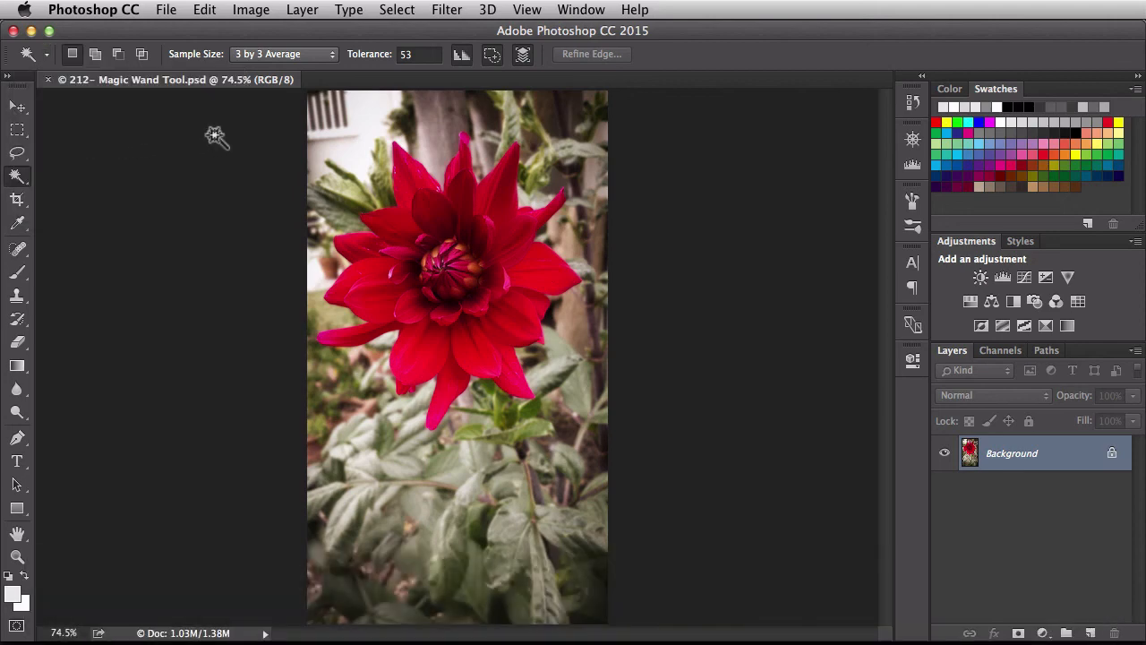
pyautogui.moveTo(96, 121)
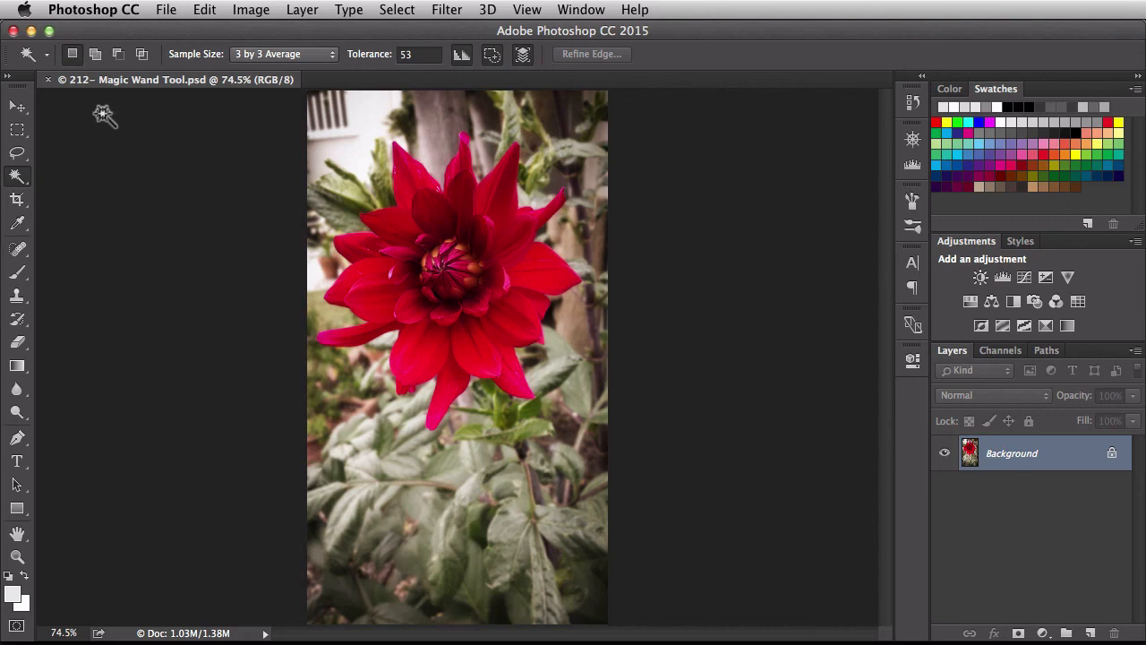
# - Reset all tools to their defaults from the options bar tool icon
pyautogui.rightClick(27, 49)
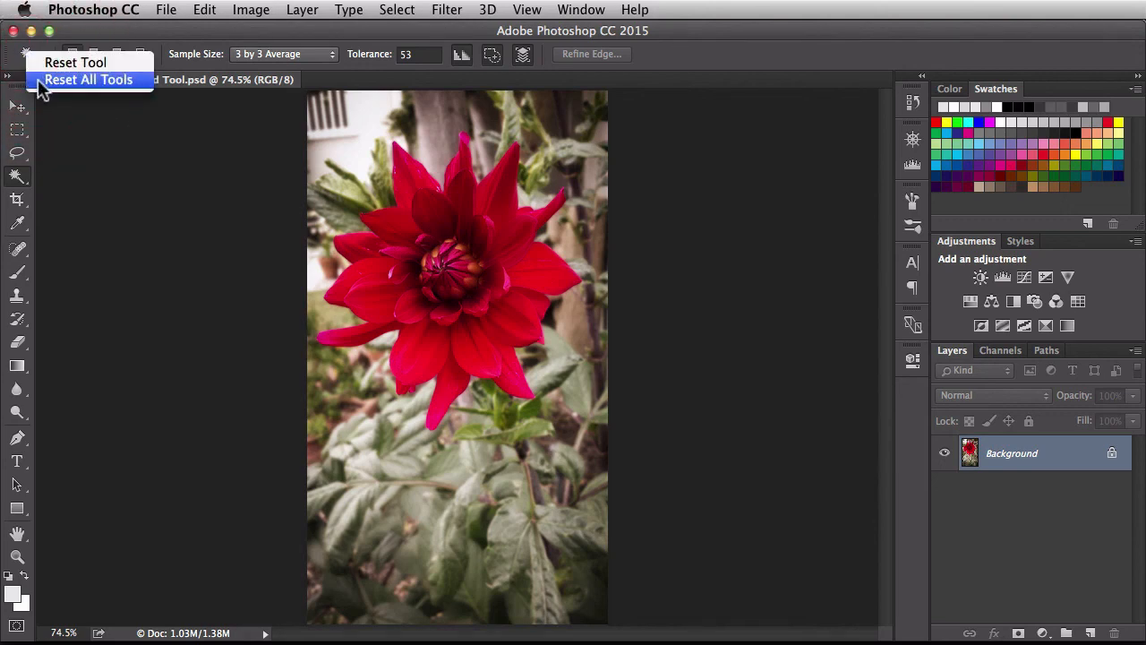
pyautogui.click(88, 80)
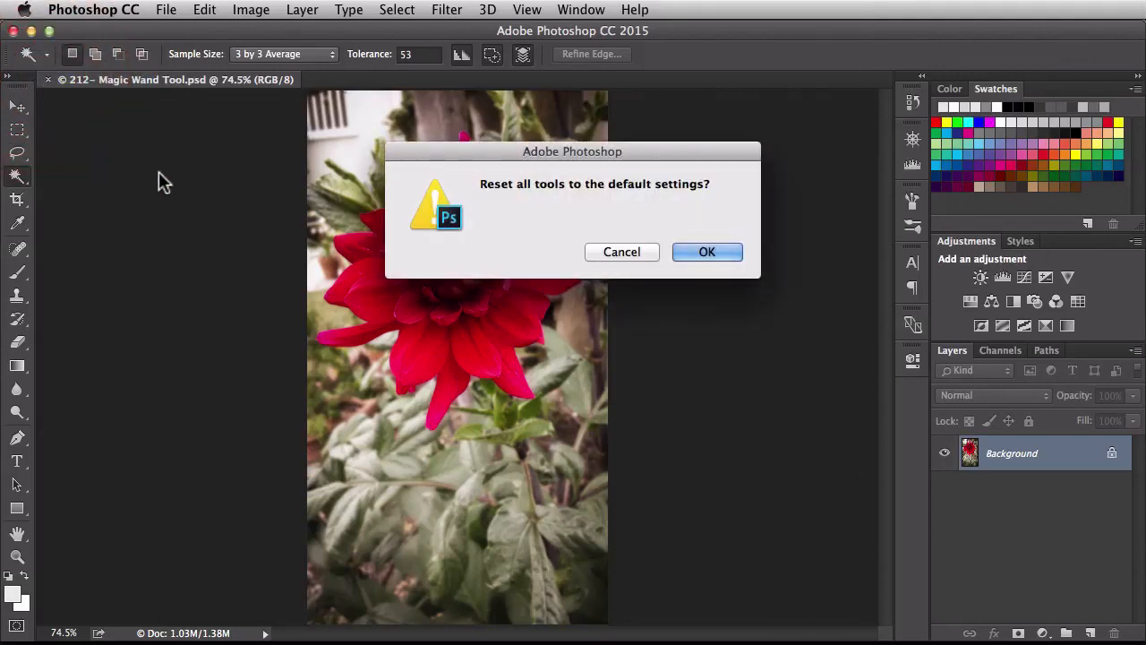
pyautogui.click(707, 252)
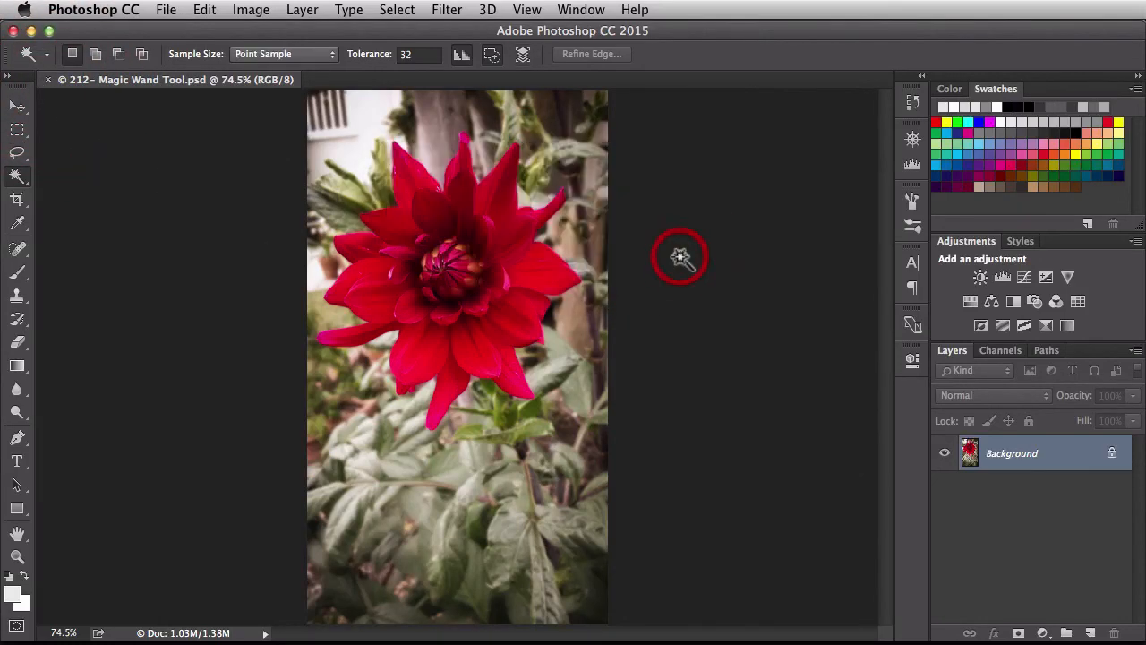